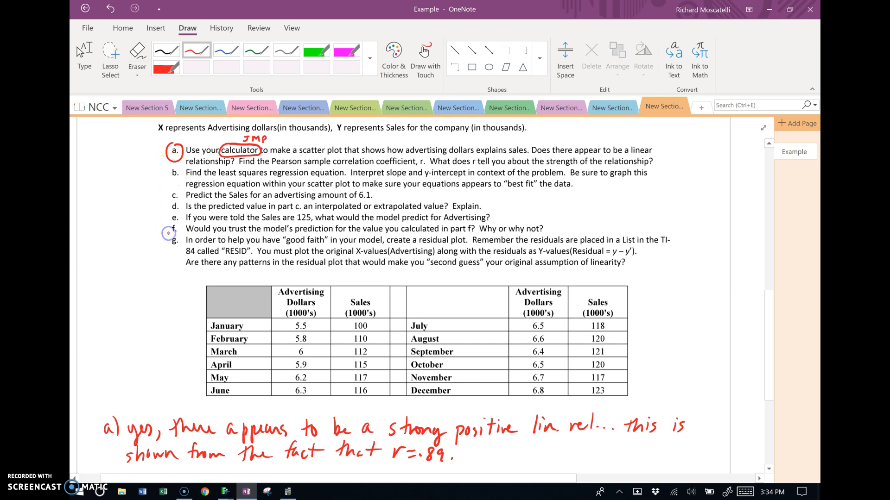
Draw a red bracket beside parts b through f with the pen
{"action": "left_click_drag", "start_coordinate": [169, 170], "coordinate": [168, 233]}
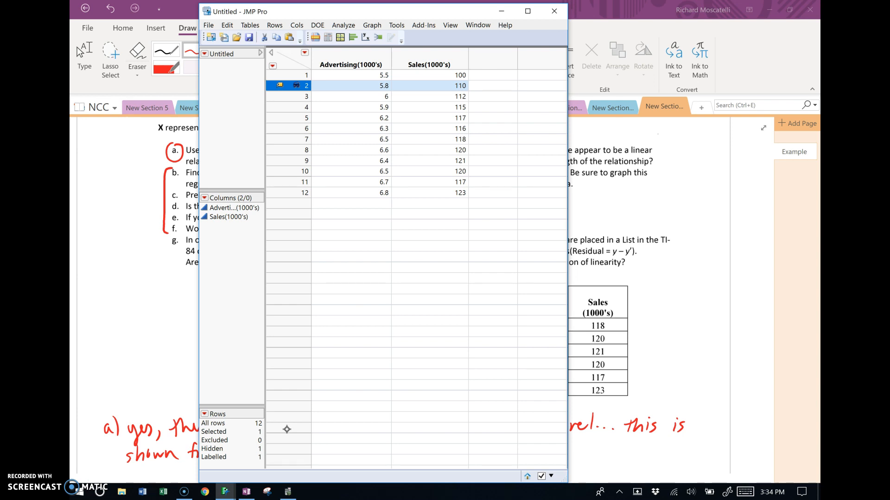
Run Fit Y by X with Advertising(1000's) as factor and Sales(1000's) as response
{"action": "left_click", "coordinate": [343, 25]}
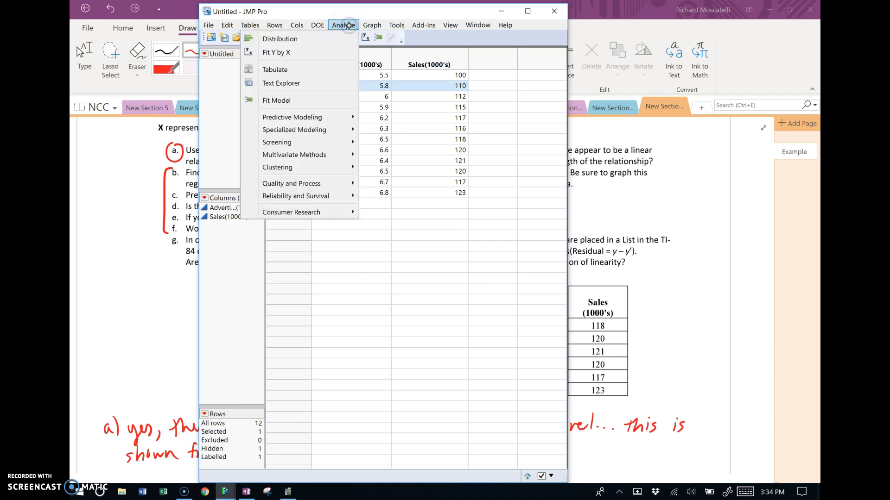
{"action": "left_click", "coordinate": [275, 53]}
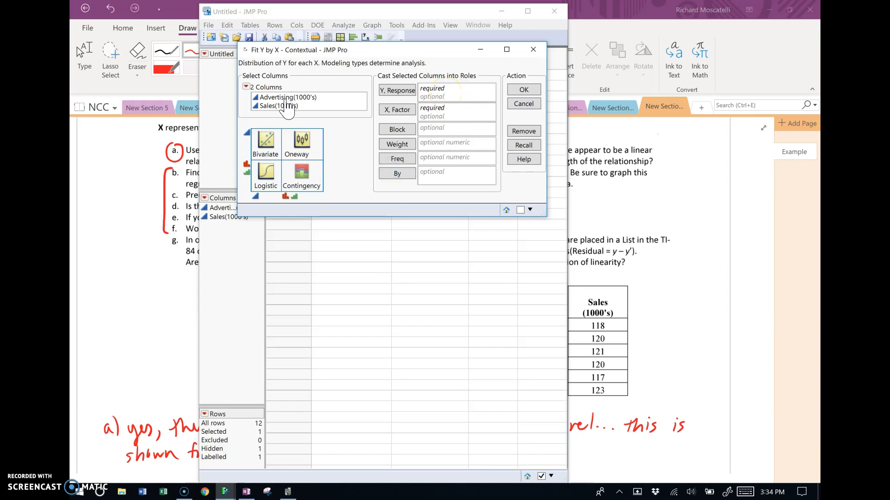
{"action": "right_click", "coordinate": [288, 97]}
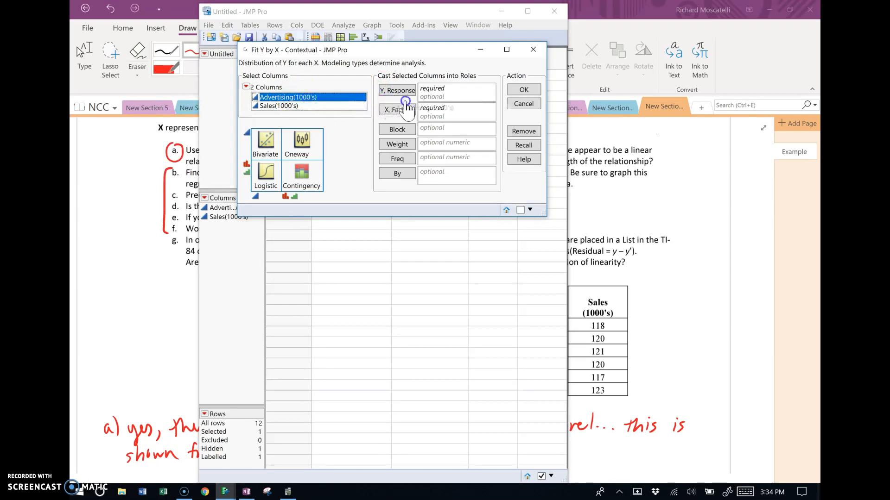
{"action": "left_click", "coordinate": [397, 109]}
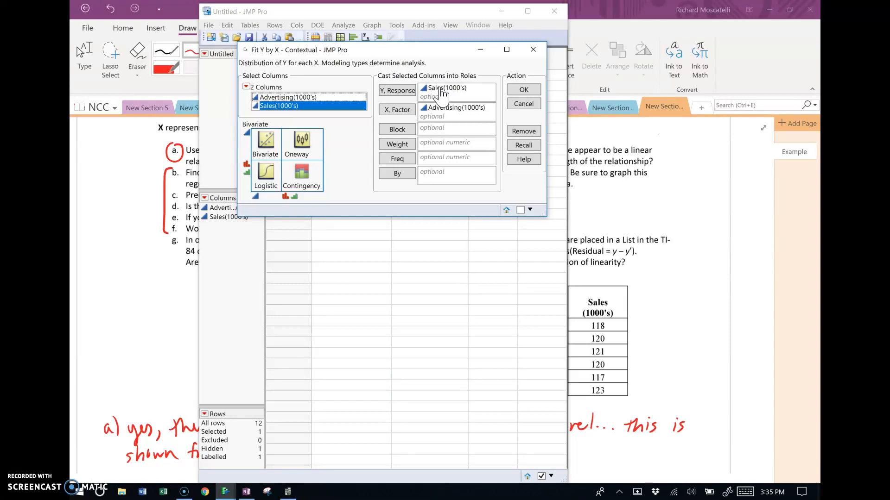
{"action": "left_click", "coordinate": [523, 90]}
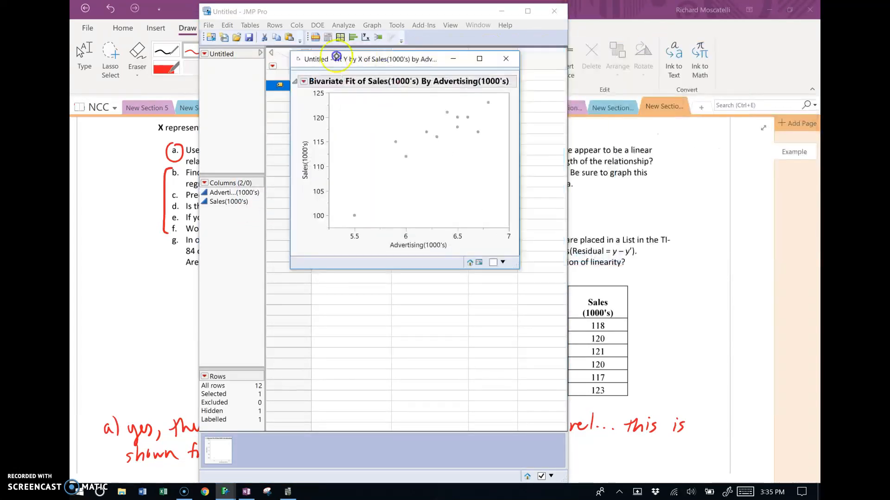
Fit a least squares line to the scatterplot, giving Sales = 28.65 + 13.90·Advertising, and reposition the report
{"action": "left_click_drag", "start_coordinate": [363, 59], "coordinate": [250, 11]}
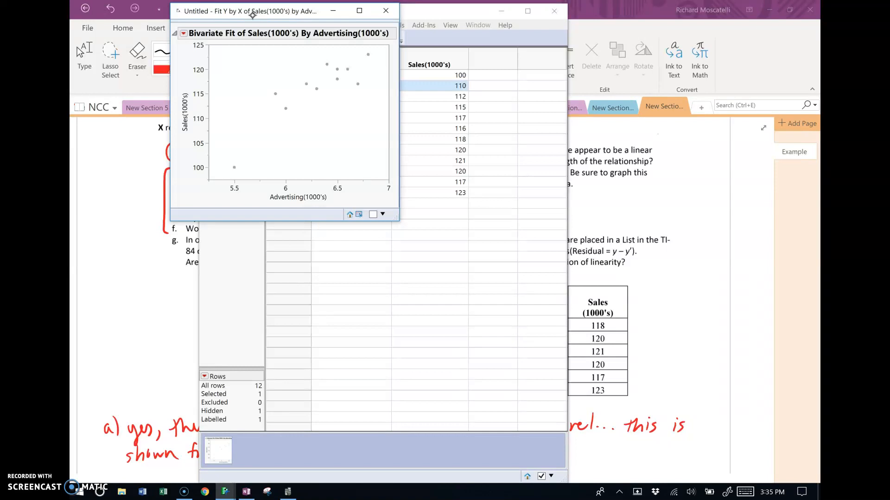
{"action": "left_click", "coordinate": [184, 33]}
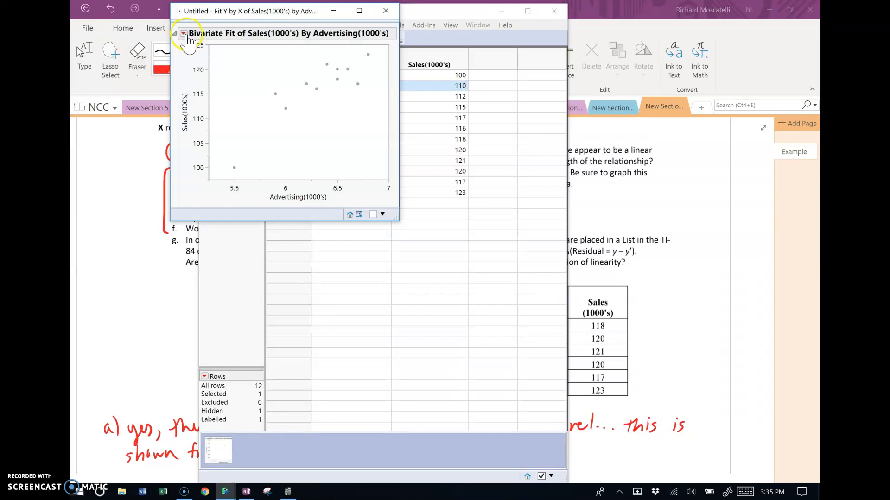
{"action": "left_click", "coordinate": [183, 33]}
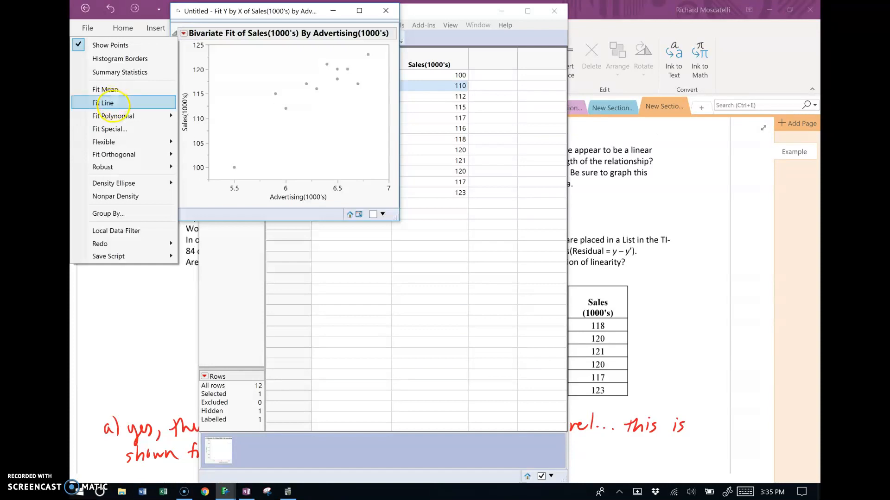
{"action": "left_click", "coordinate": [106, 103]}
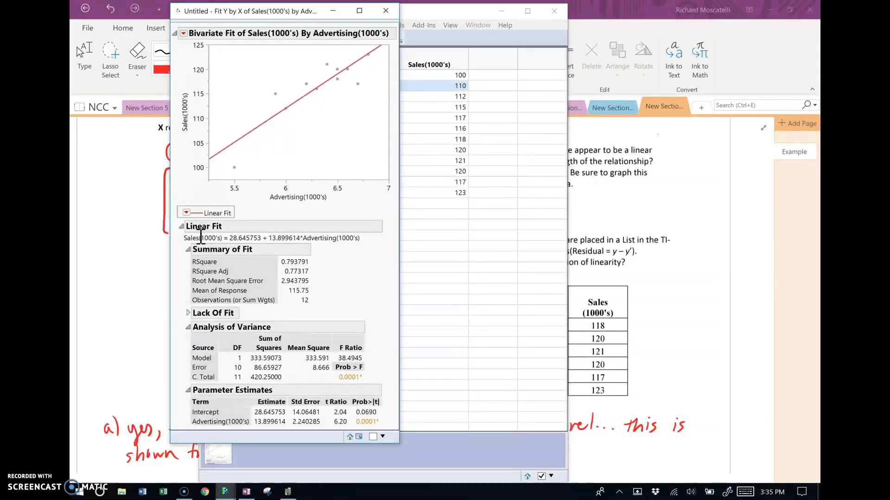
{"action": "left_click_drag", "start_coordinate": [249, 10], "coordinate": [161, 9]}
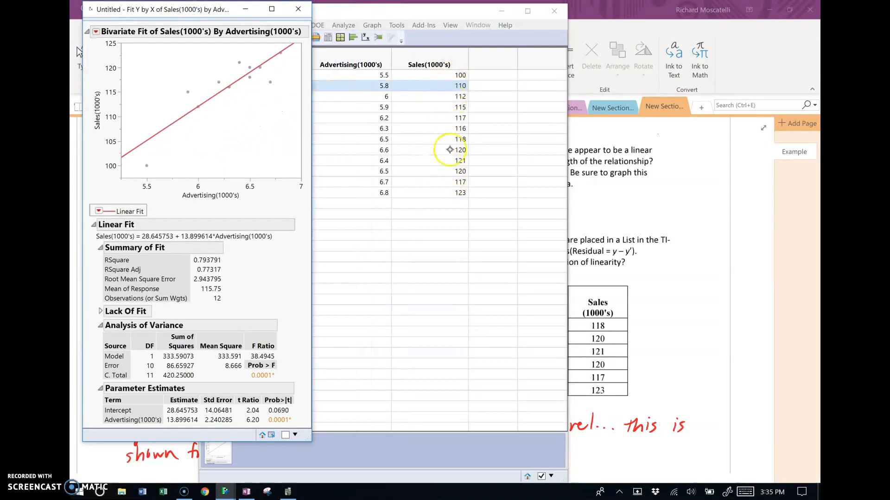
{"action": "mouse_move", "coordinate": [447, 170]}
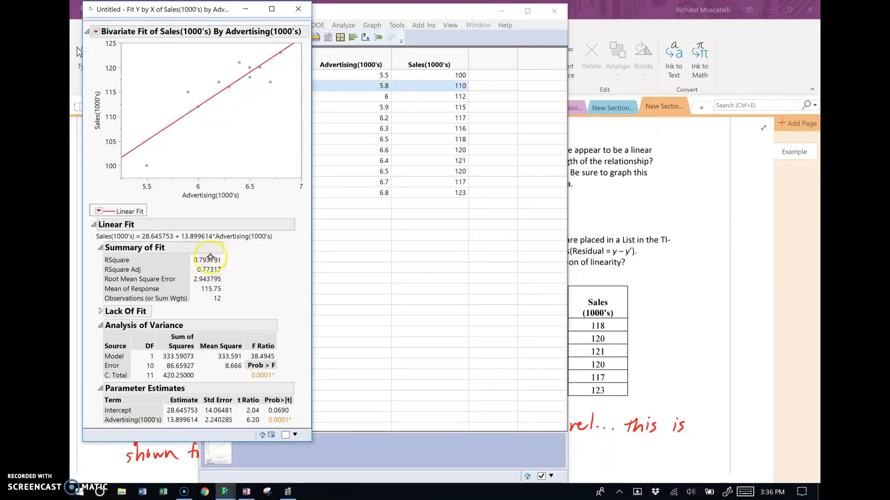
{"action": "mouse_move", "coordinate": [209, 260]}
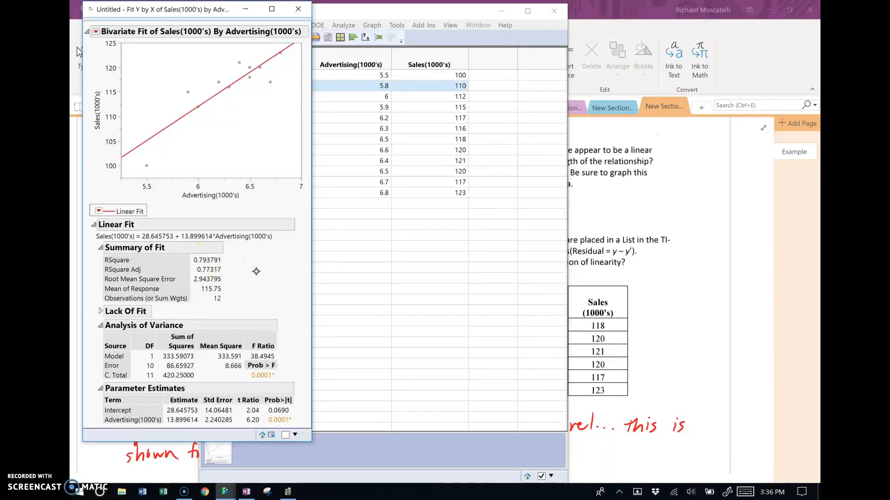
Collapse the Analysis of Variance and Parameter Estimates tables and return to the OneNote worksheet
{"action": "left_click", "coordinate": [100, 325]}
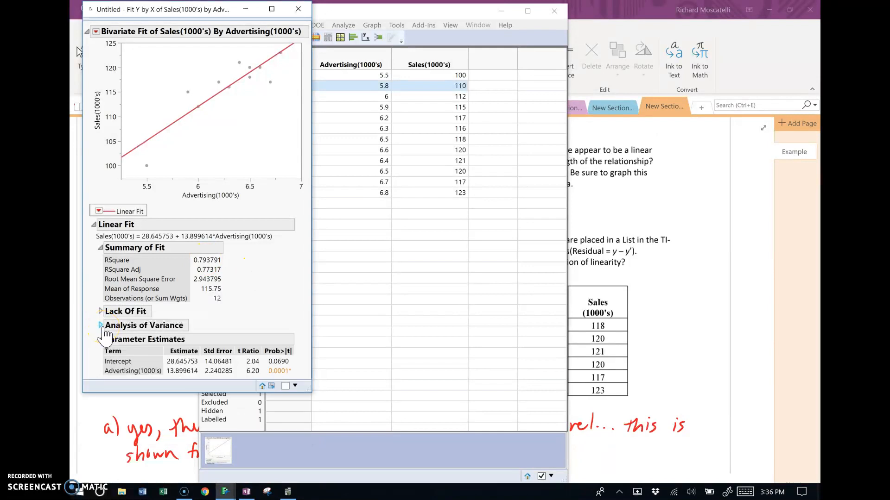
{"action": "left_click", "coordinate": [100, 325]}
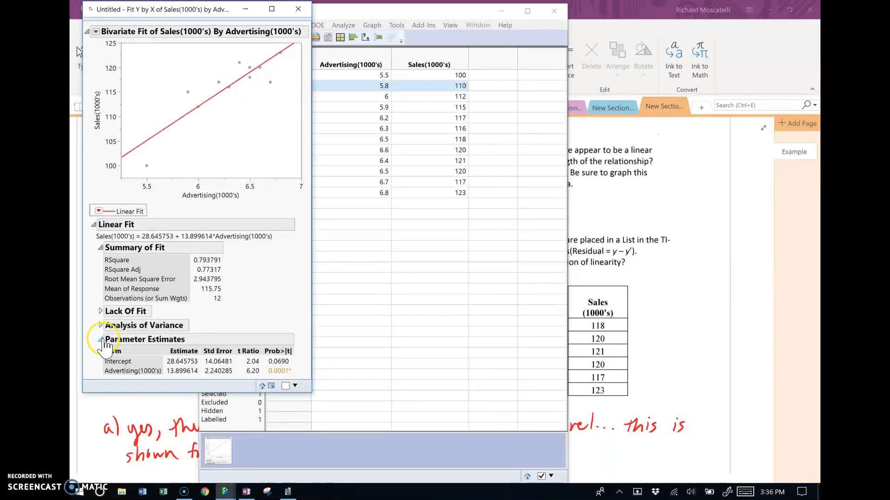
{"action": "left_click", "coordinate": [101, 339]}
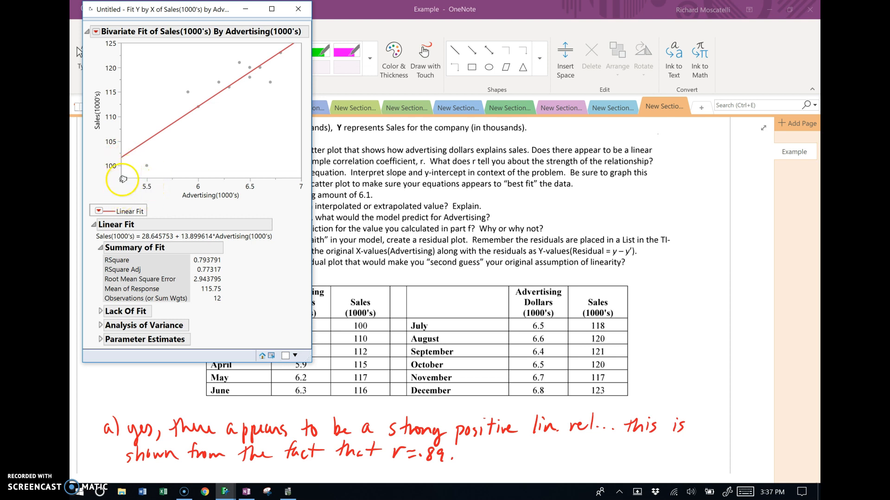
{"action": "mouse_move", "coordinate": [126, 159]}
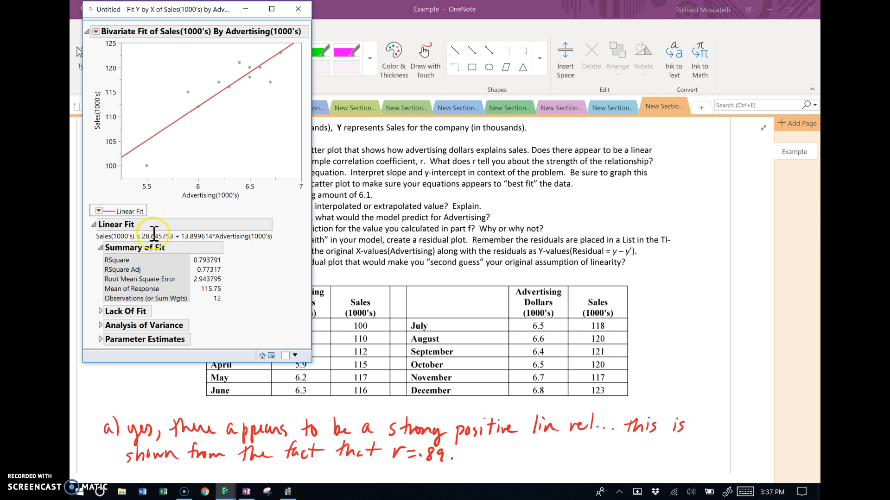
{"action": "mouse_move", "coordinate": [197, 235]}
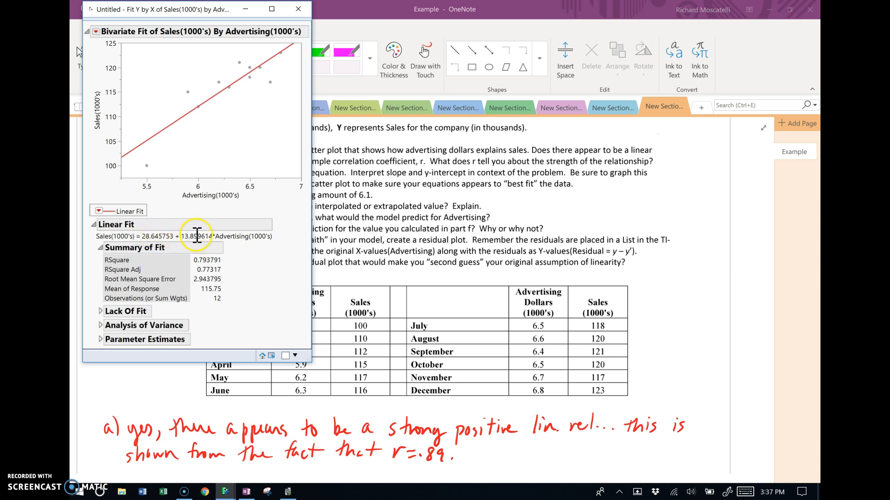
{"action": "left_click", "coordinate": [298, 8]}
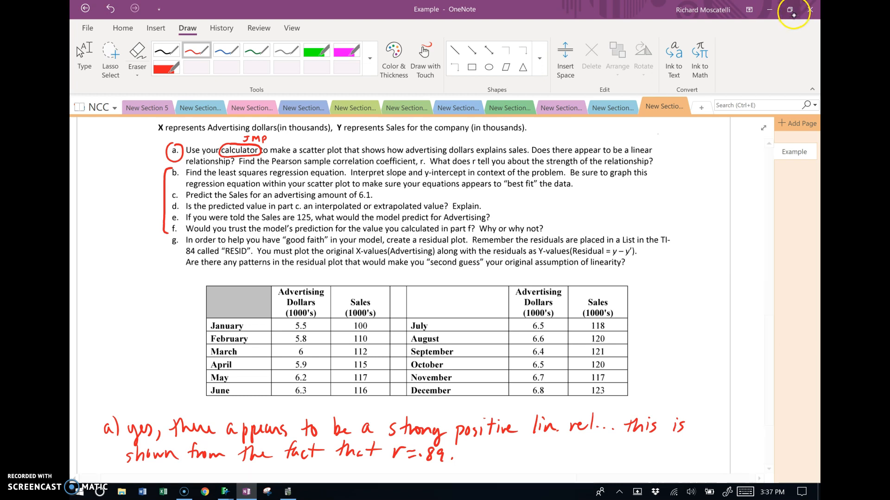
Handwrite in blue the part b equation y' = 28.65 + 13.9x below part a
{"action": "scroll", "scroll_direction": "down", "scroll_amount": 3}
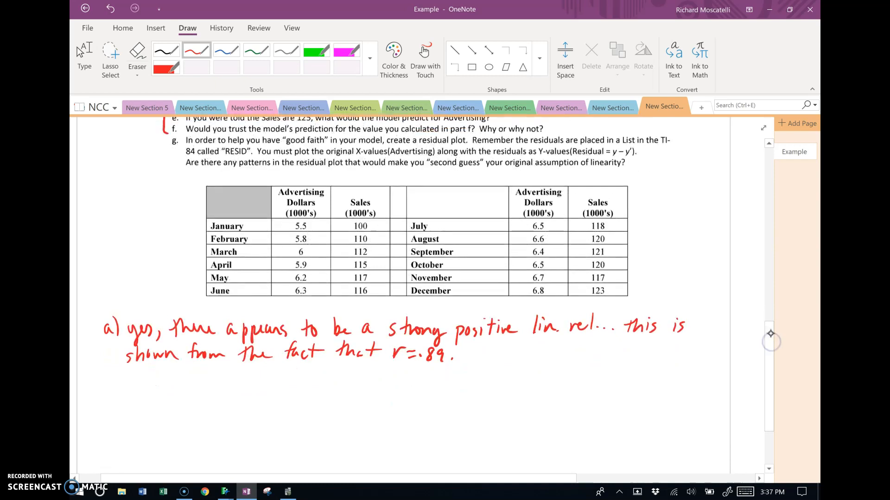
{"action": "left_click", "coordinate": [226, 50]}
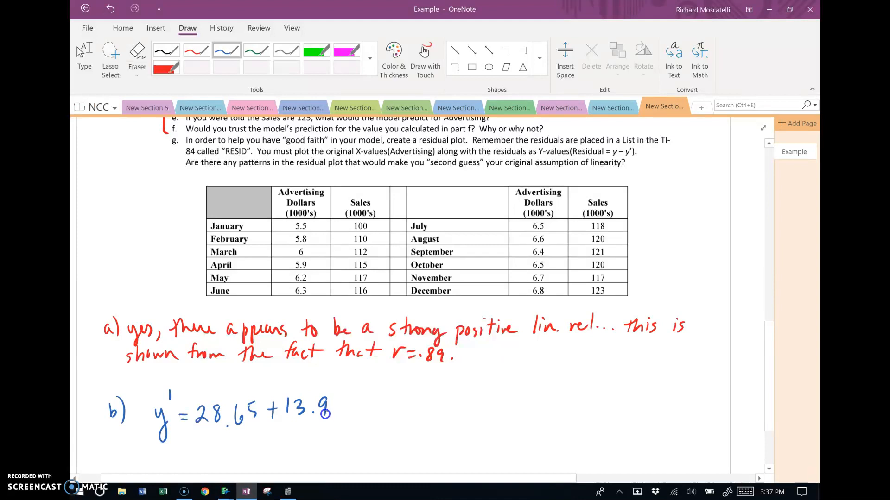
{"action": "left_click_drag", "start_coordinate": [335, 403], "coordinate": [349, 417]}
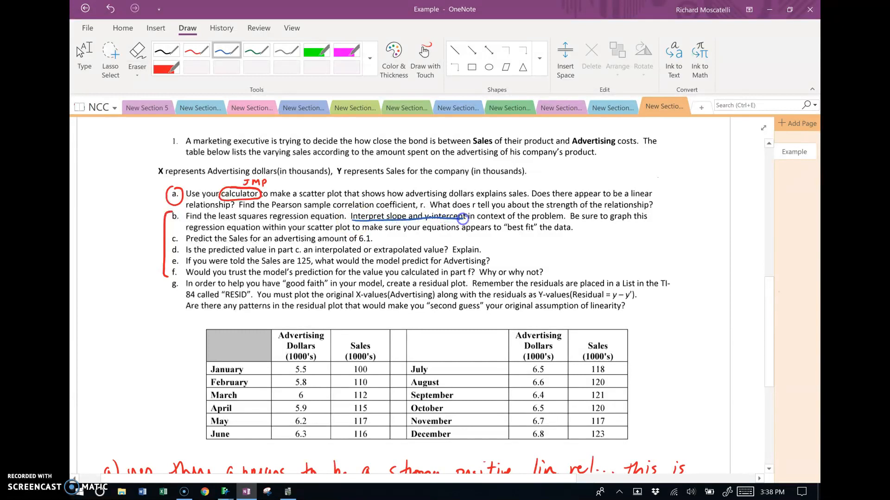
Underline 'in context of the problem', then bracket 28.65 in red and label it y-int with an arrow
{"action": "left_click_drag", "start_coordinate": [462, 218], "coordinate": [562, 220]}
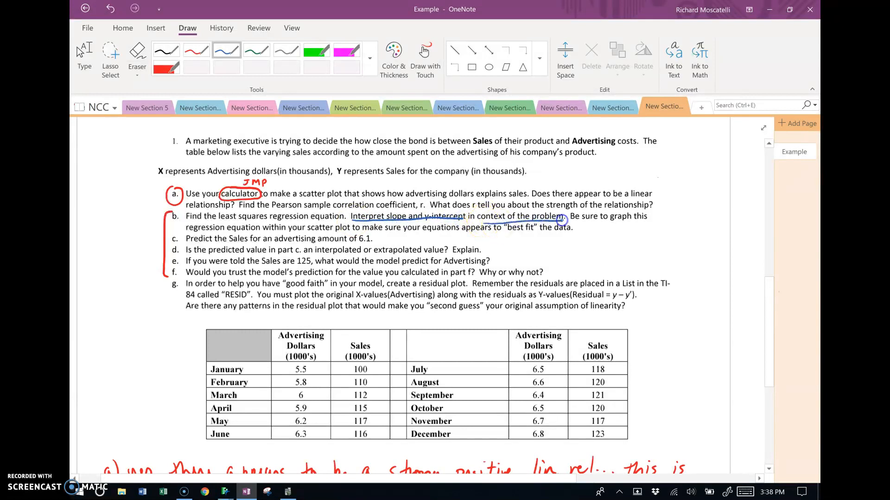
{"action": "scroll", "scroll_direction": "down", "scroll_amount": 3}
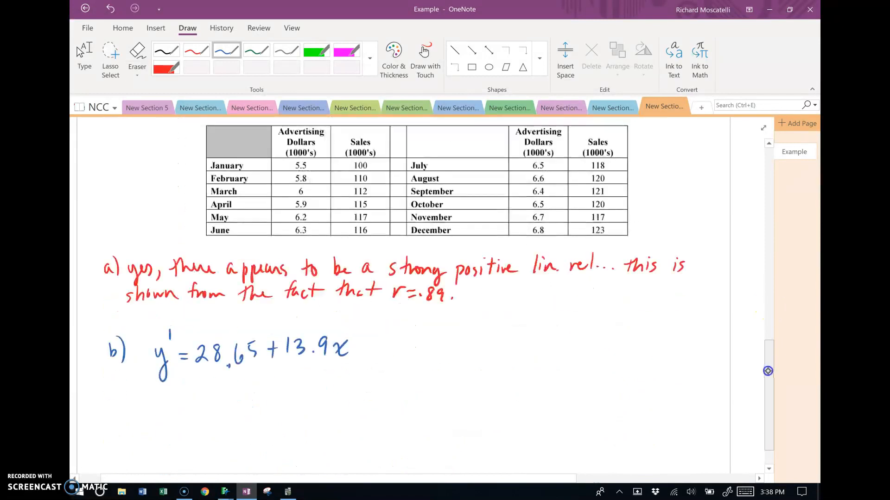
{"action": "scroll", "scroll_direction": "down", "scroll_amount": 3}
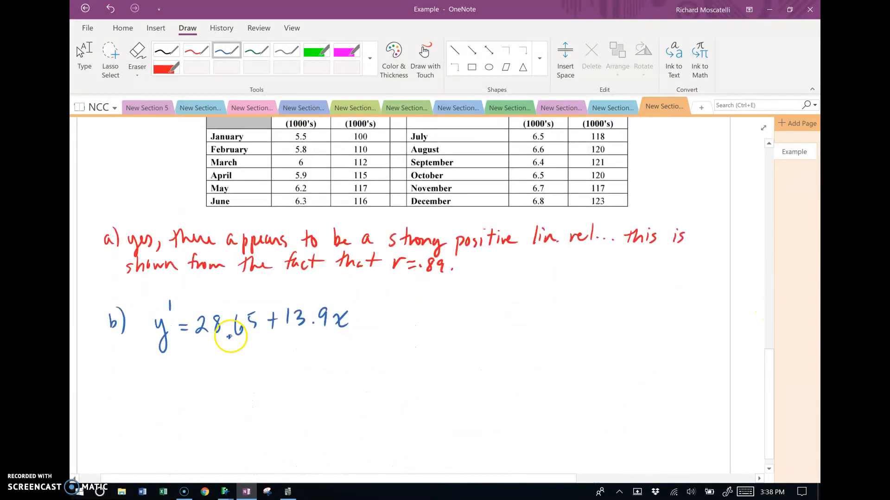
{"action": "left_click", "coordinate": [196, 51]}
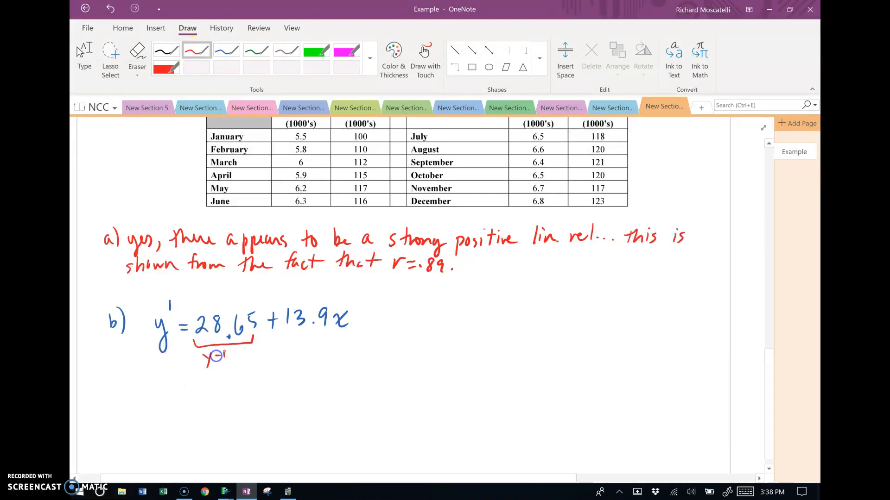
{"action": "left_click_drag", "start_coordinate": [227, 355], "coordinate": [199, 397]}
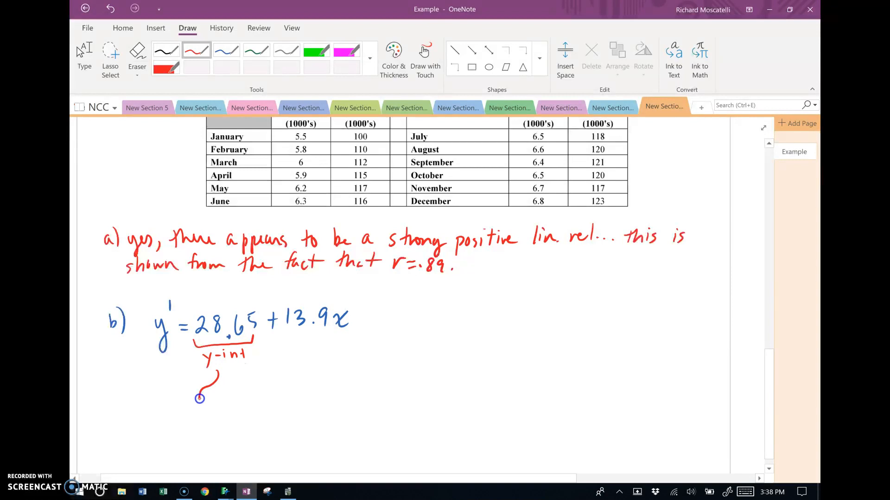
{"action": "left_click_drag", "start_coordinate": [213, 386], "coordinate": [195, 406]}
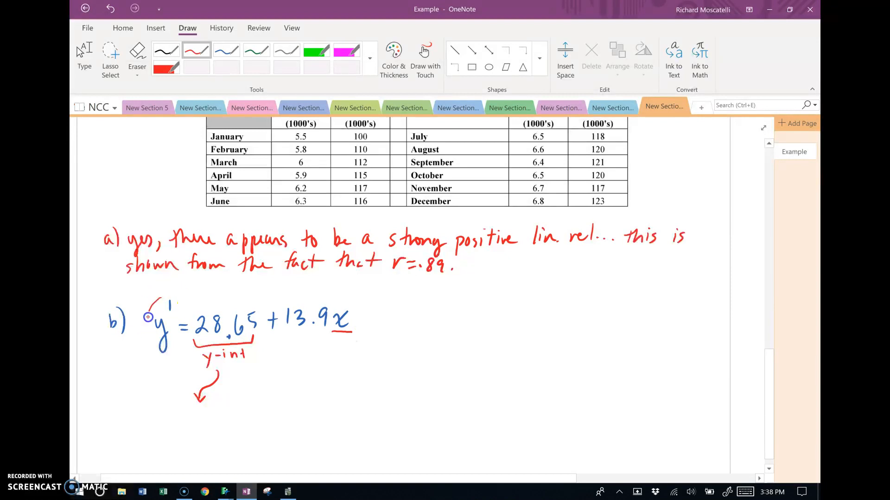
Mark x and y' in the equation and note that $0 on advertising gives $28,650 in sales
{"action": "left_click_drag", "start_coordinate": [162, 295], "coordinate": [161, 351]}
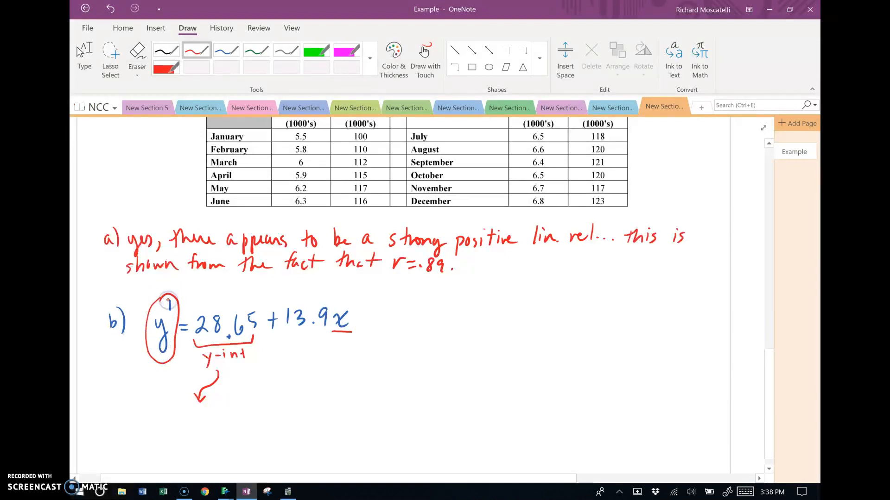
{"action": "left_click_drag", "start_coordinate": [202, 318], "coordinate": [229, 338]}
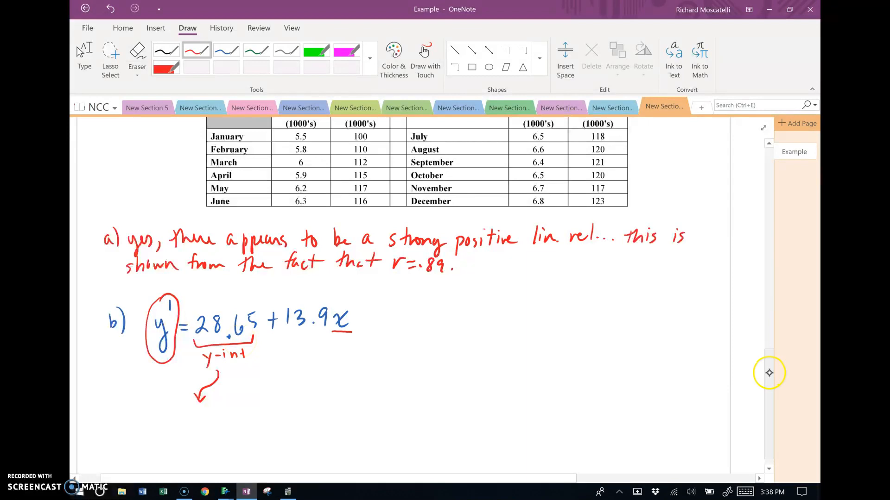
{"action": "scroll", "scroll_direction": "down", "scroll_amount": 3}
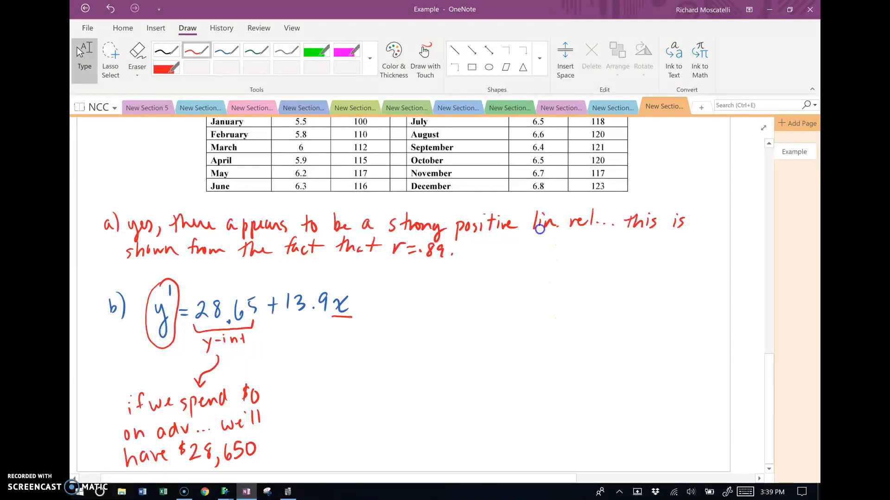
{"action": "scroll", "scroll_direction": "down", "scroll_amount": 3}
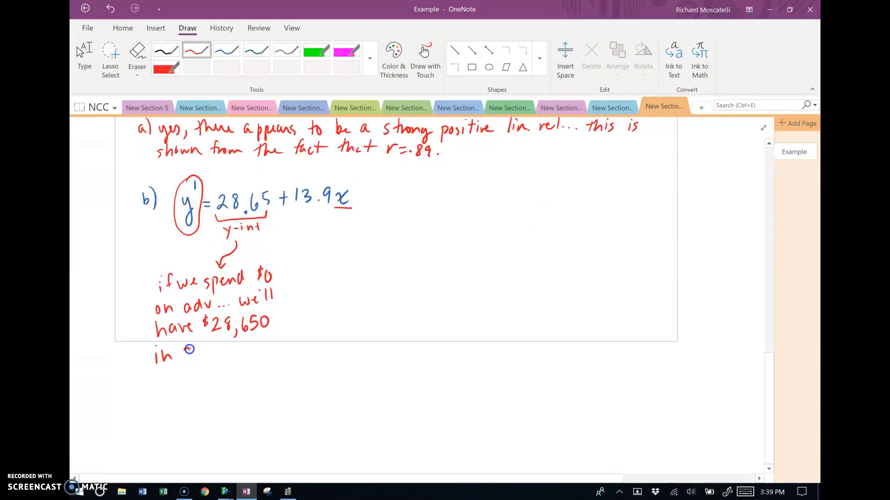
{"action": "left_click_drag", "start_coordinate": [182, 355], "coordinate": [244, 357]}
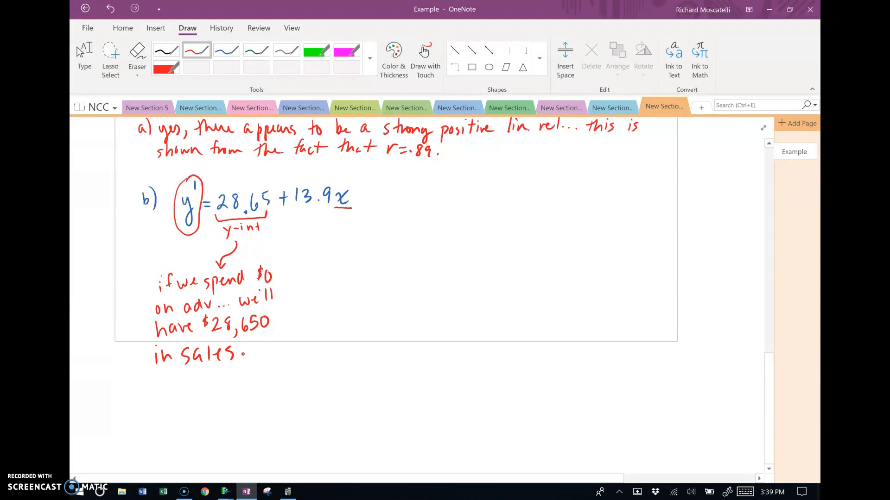
Underbrace 13.9 in red and label it slope
{"action": "left_click_drag", "start_coordinate": [328, 204], "coordinate": [363, 246]}
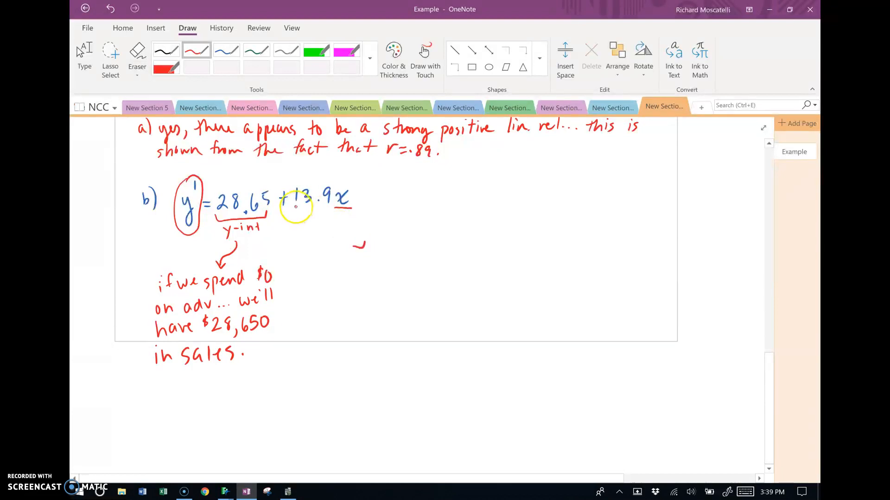
{"action": "left_click_drag", "start_coordinate": [289, 218], "coordinate": [312, 227]}
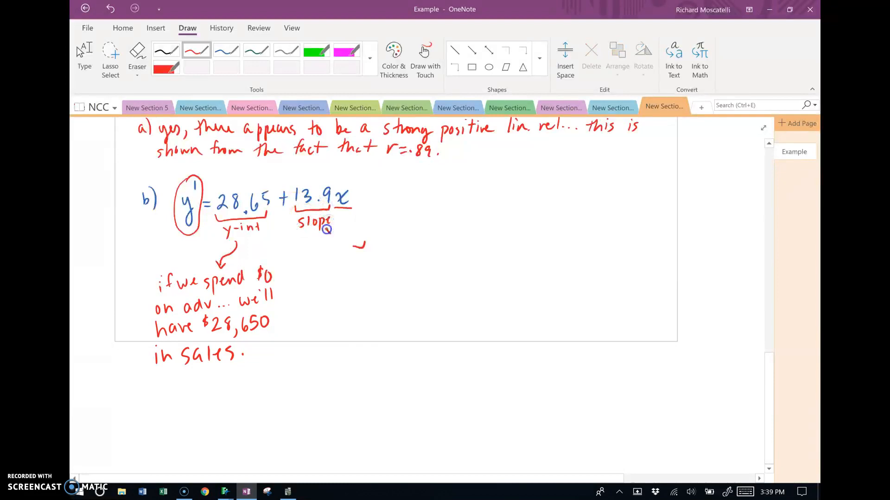
{"action": "left_click_drag", "start_coordinate": [326, 227], "coordinate": [366, 245]}
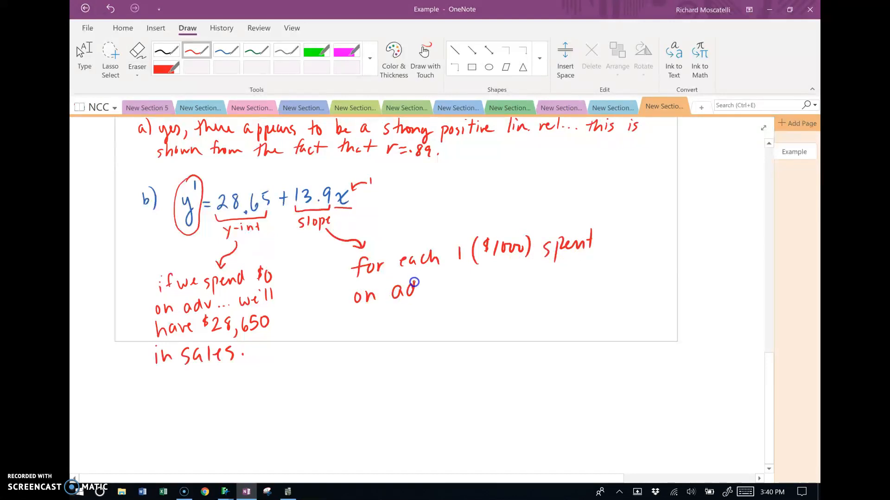
Write that each $1000 spent on advertising adds an additional $13,900 in sales
{"action": "left_click_drag", "start_coordinate": [412, 287], "coordinate": [437, 298]}
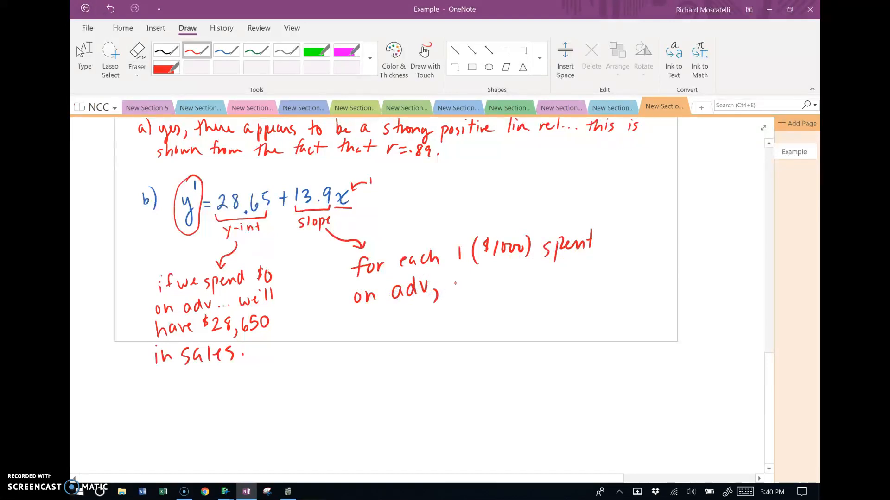
{"action": "left_click_drag", "start_coordinate": [448, 278], "coordinate": [493, 278]}
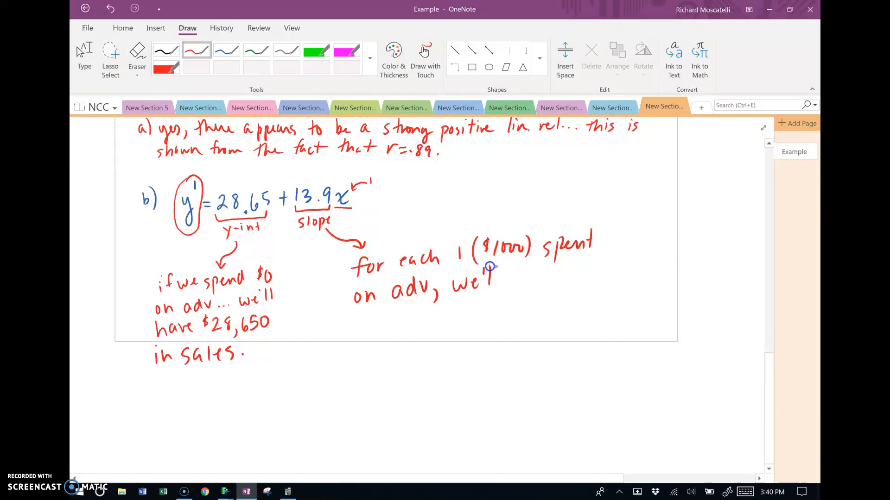
{"action": "left_click_drag", "start_coordinate": [491, 275], "coordinate": [559, 275]}
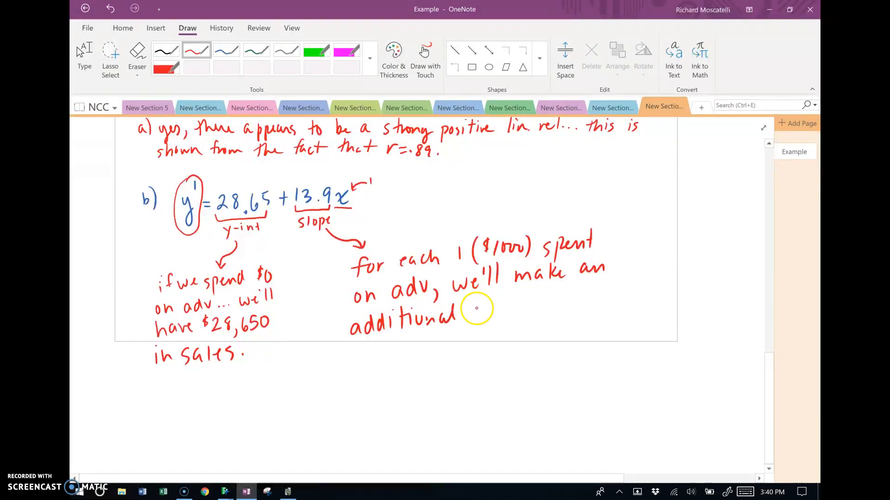
{"action": "left_click_drag", "start_coordinate": [480, 315], "coordinate": [508, 318]}
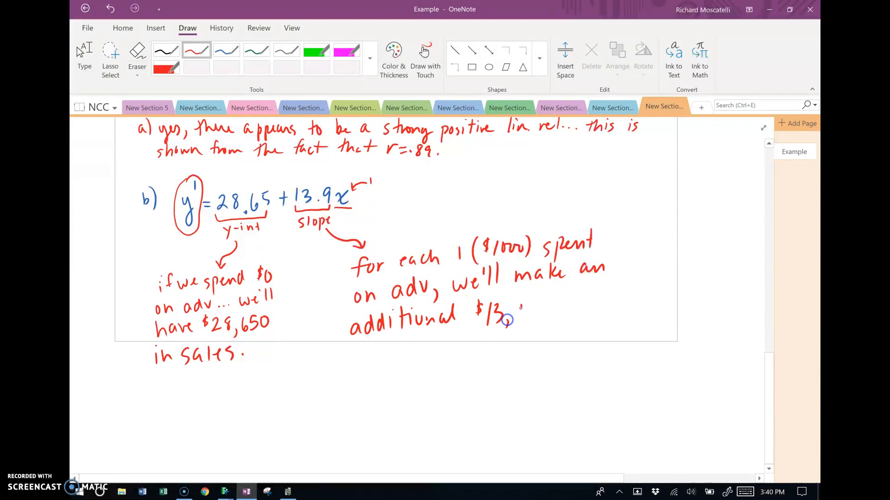
{"action": "left_click_drag", "start_coordinate": [505, 318], "coordinate": [547, 311]}
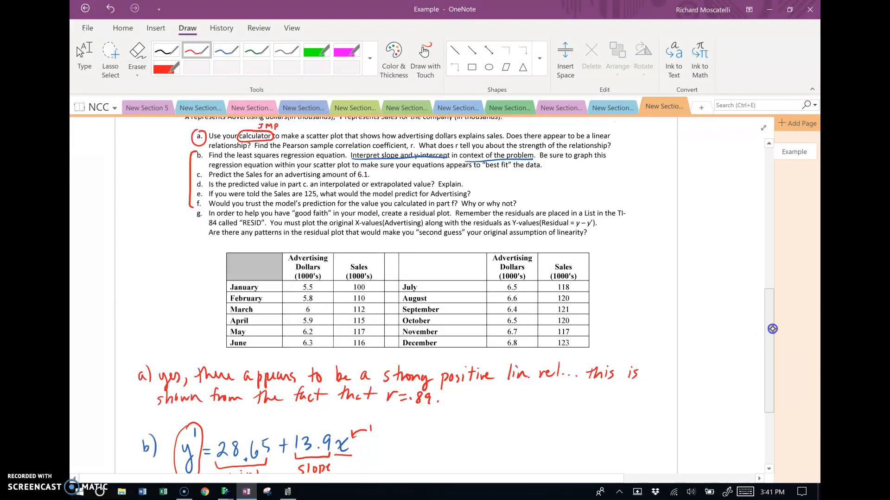
Write part c: x = 6.1 substituted into y' = 28.65 + 13.9(6.1), leaving y' = blank, and bring up the calculator
{"action": "scroll", "scroll_direction": "down", "scroll_amount": 3}
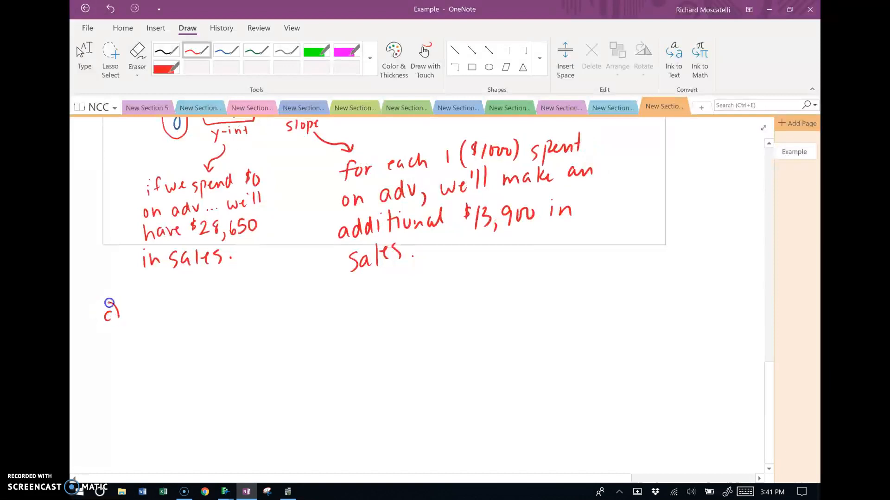
{"action": "left_click_drag", "start_coordinate": [136, 315], "coordinate": [182, 318]}
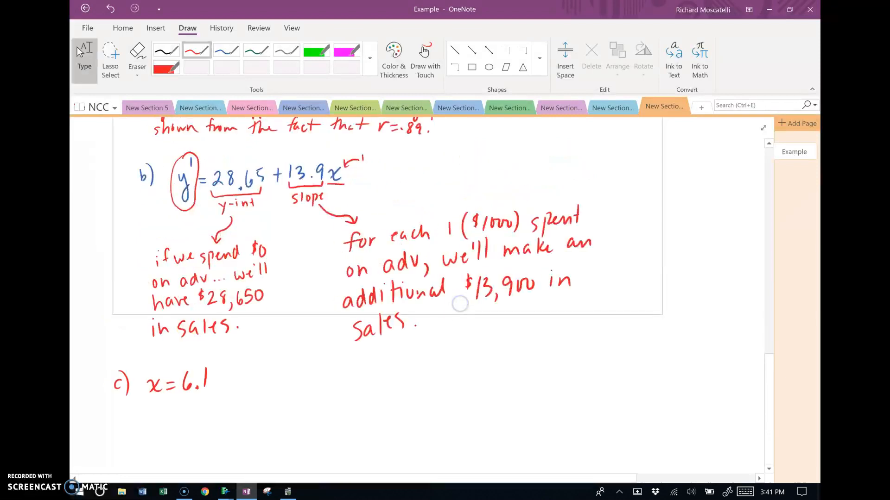
{"action": "left_click_drag", "start_coordinate": [150, 417], "coordinate": [157, 448]}
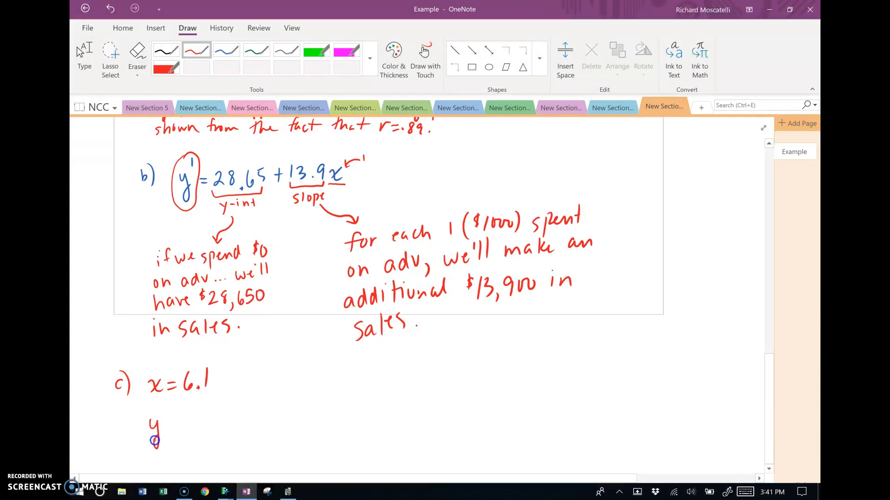
{"action": "type", "text": "'=28"}
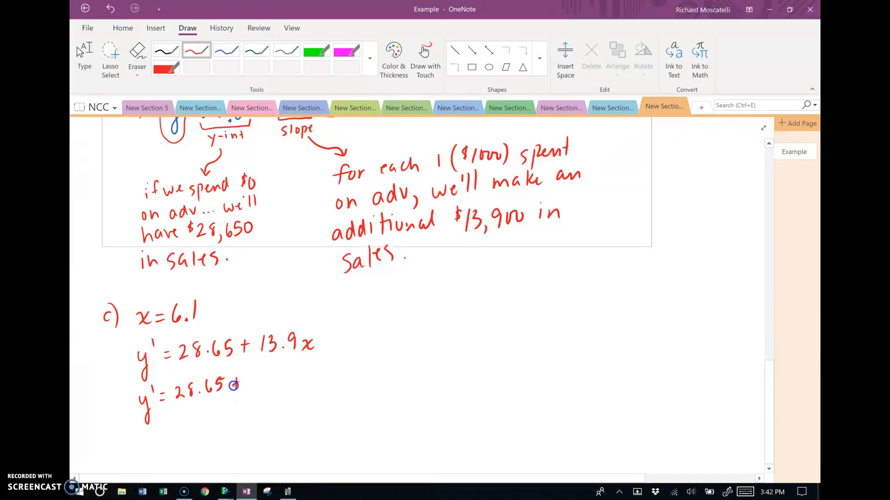
{"action": "left_click_drag", "start_coordinate": [235, 386], "coordinate": [278, 385]}
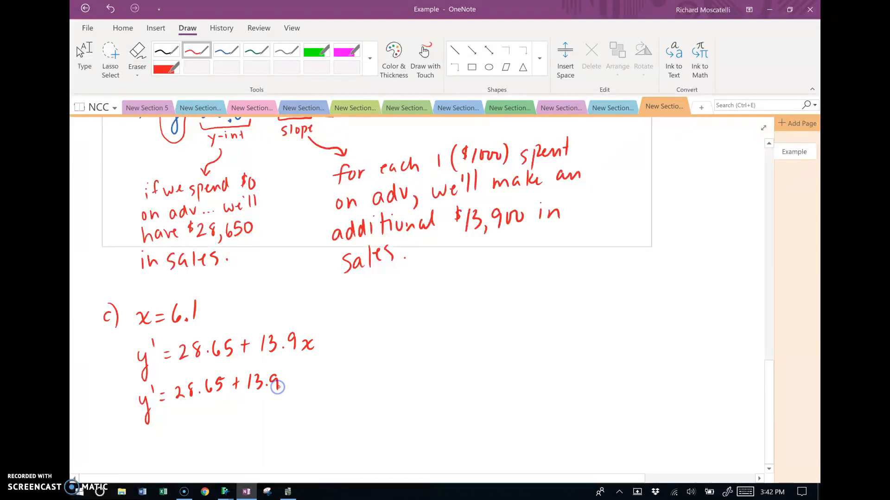
{"action": "left_click_drag", "start_coordinate": [283, 387], "coordinate": [321, 387]}
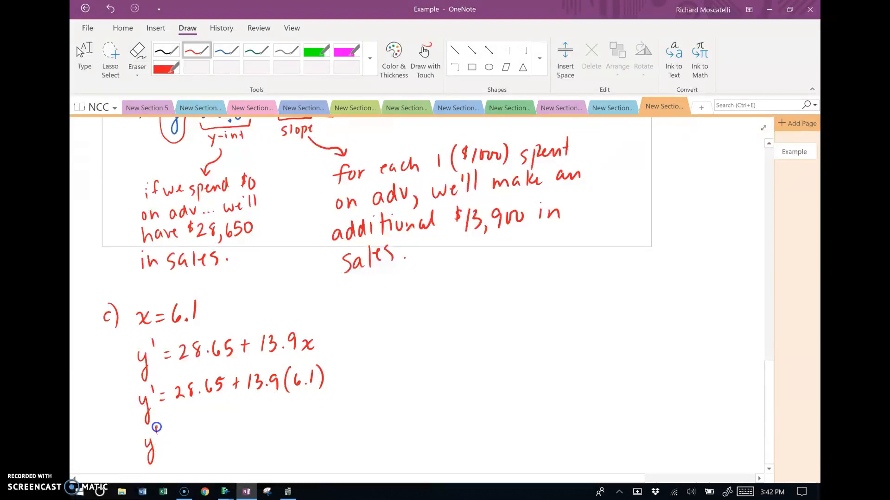
{"action": "left_click", "coordinate": [287, 491]}
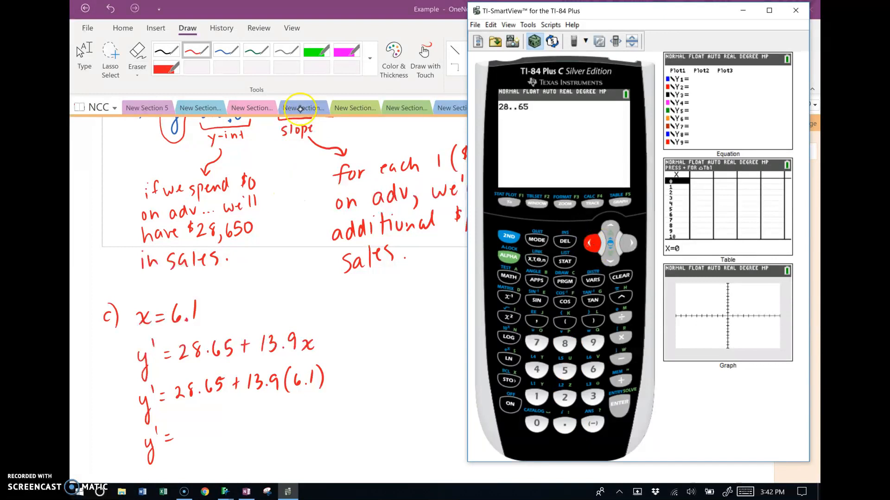
Evaluate 28.65 + 13.9*6.1 on the TI-84 emulator
{"action": "left_click", "coordinate": [628, 243]}
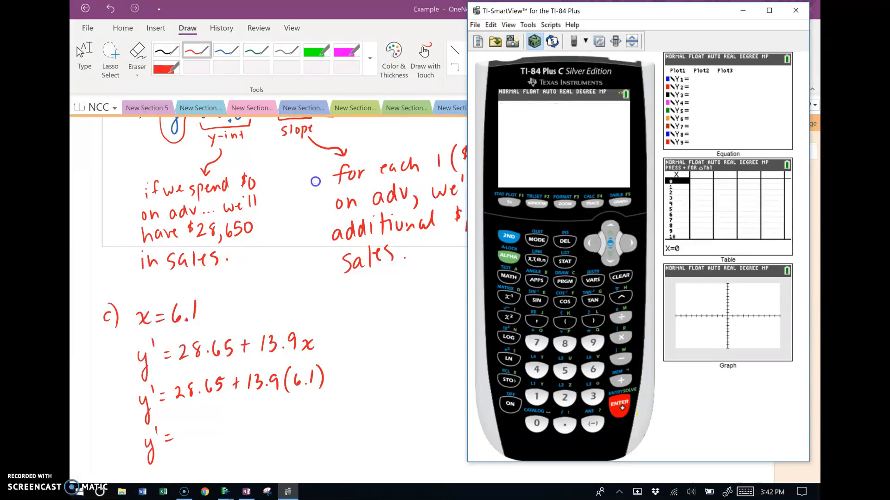
{"action": "left_click", "coordinate": [619, 404]}
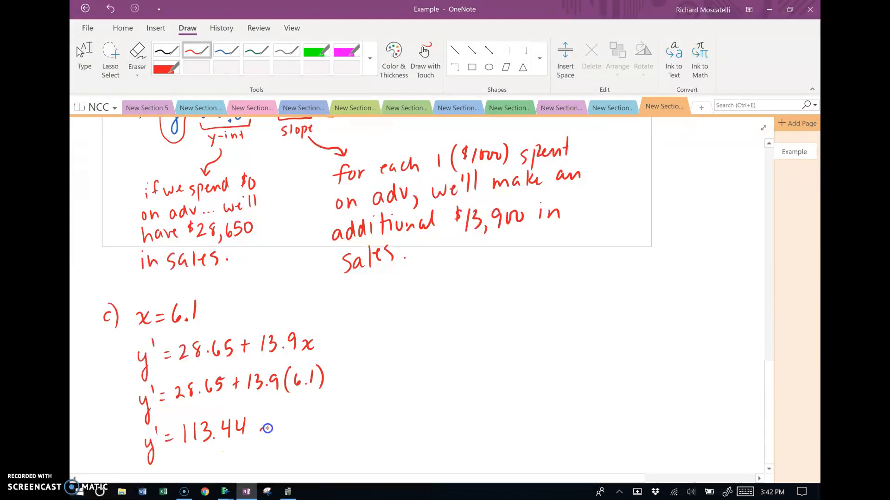
Write y' = 113.44 with an arrow to its dollar amount for part c
{"action": "left_click_drag", "start_coordinate": [256, 427], "coordinate": [286, 427]}
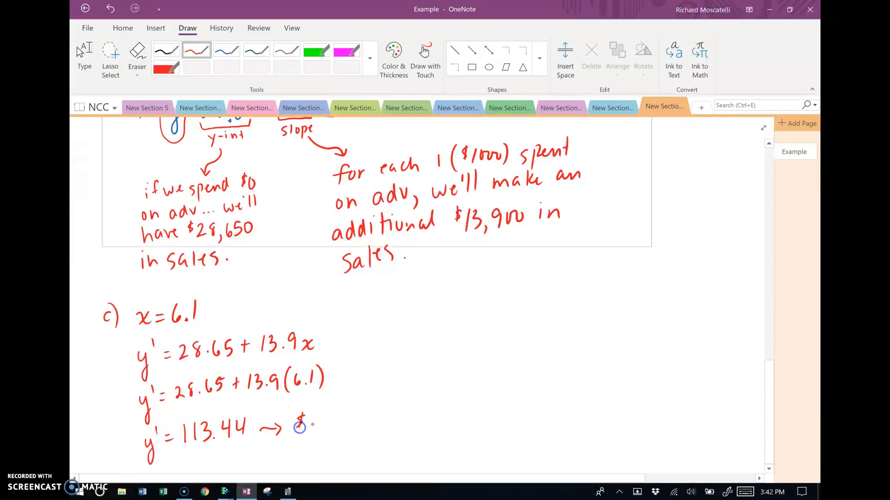
{"action": "left_click_drag", "start_coordinate": [298, 422], "coordinate": [346, 435]}
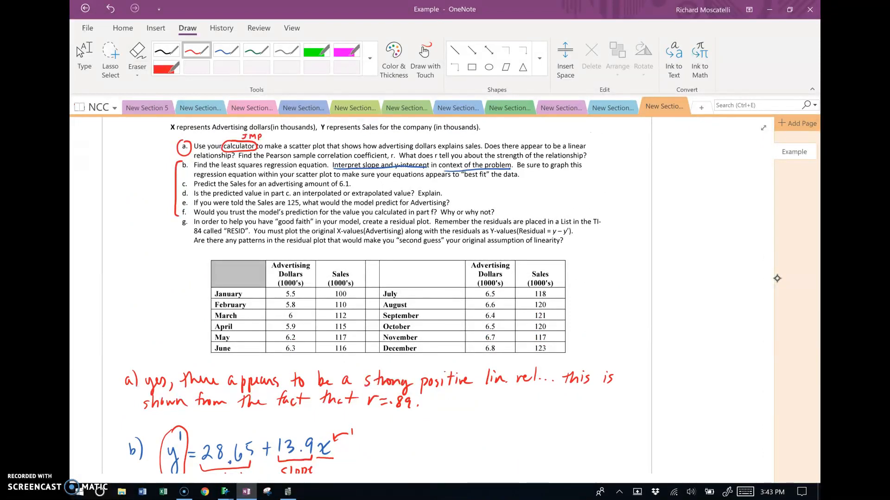
Circle the January–June and July–December advertising columns with the red pen
{"action": "scroll", "scroll_direction": "down", "scroll_amount": 3}
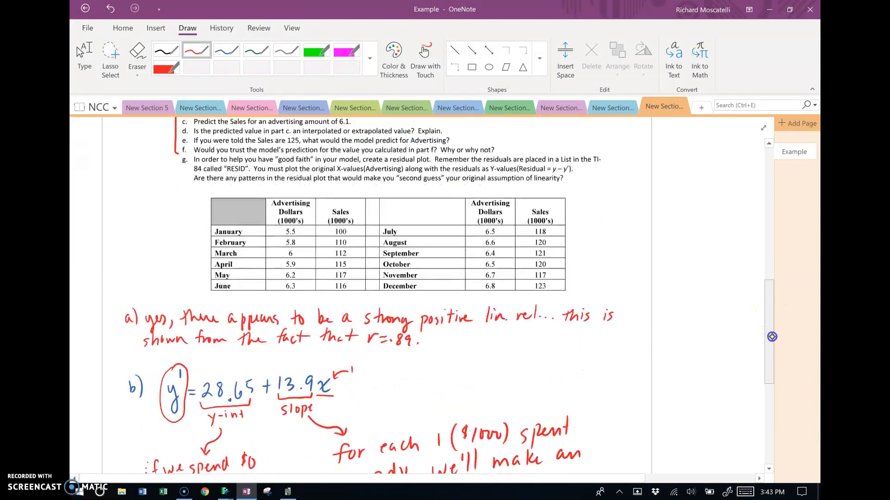
{"action": "scroll", "scroll_direction": "down", "scroll_amount": 3}
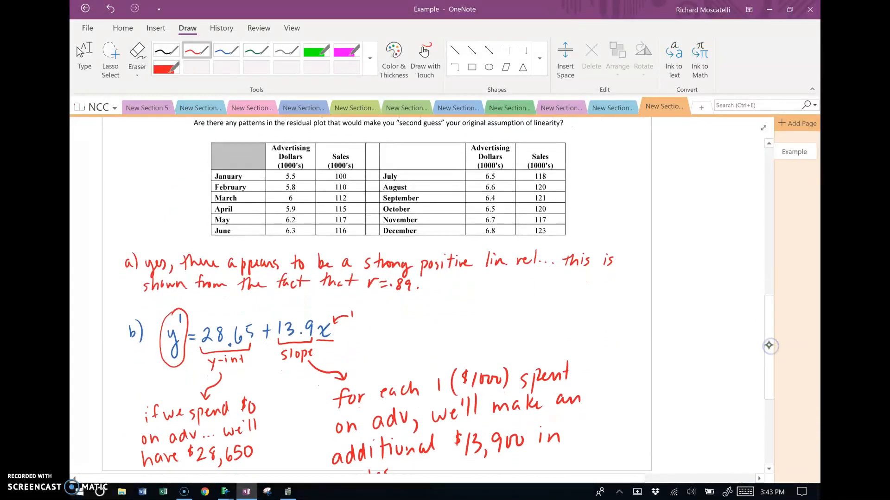
{"action": "left_click_drag", "start_coordinate": [295, 170], "coordinate": [295, 232]}
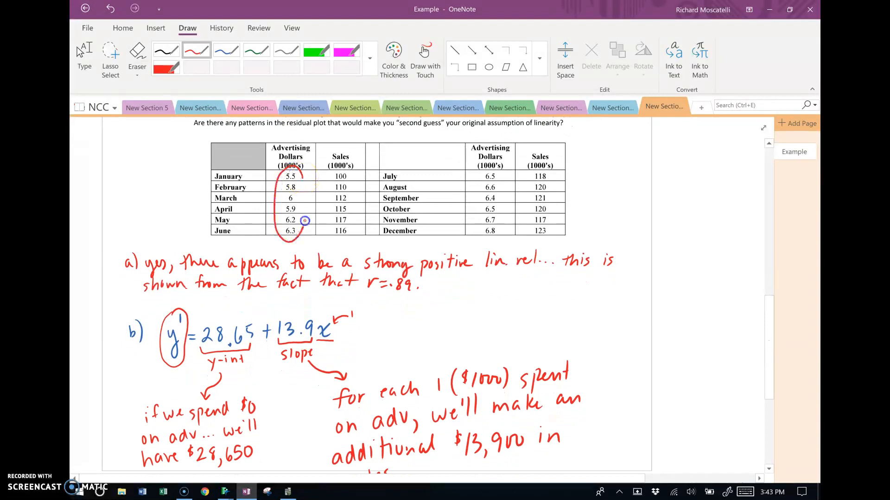
{"action": "left_click_drag", "start_coordinate": [499, 176], "coordinate": [494, 240]}
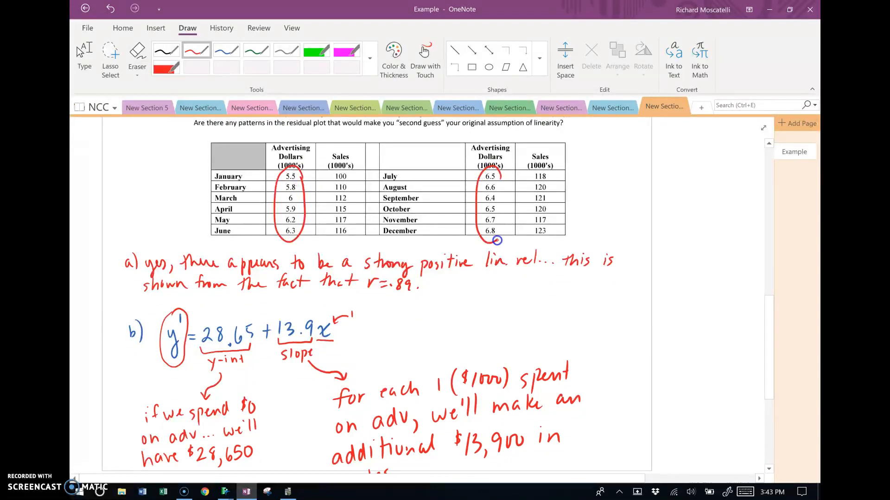
Highlight the extreme values 5.5 and 6.8 with the green highlighter
{"action": "left_click", "coordinate": [316, 50]}
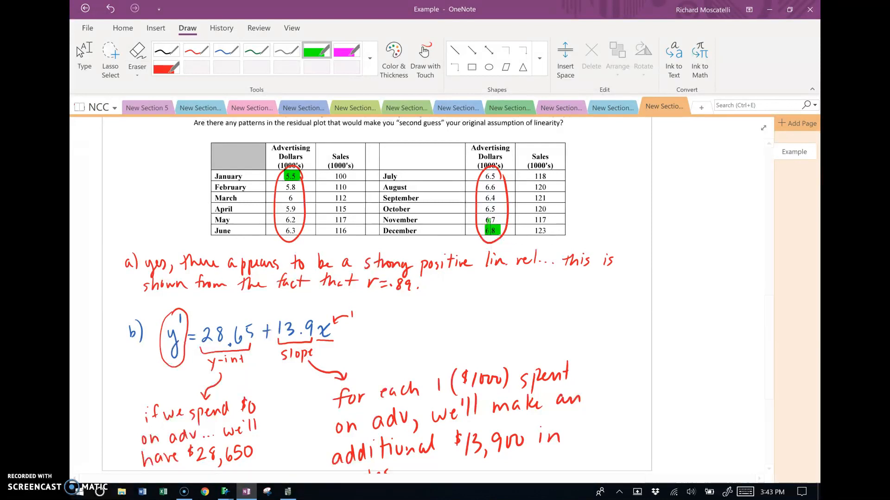
{"action": "scroll", "scroll_direction": "down", "scroll_amount": 3}
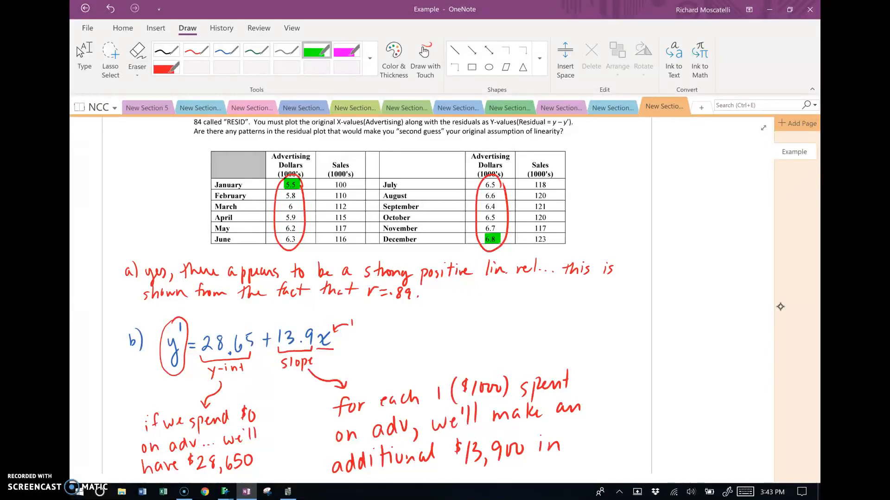
{"action": "scroll", "scroll_direction": "down", "scroll_amount": 3}
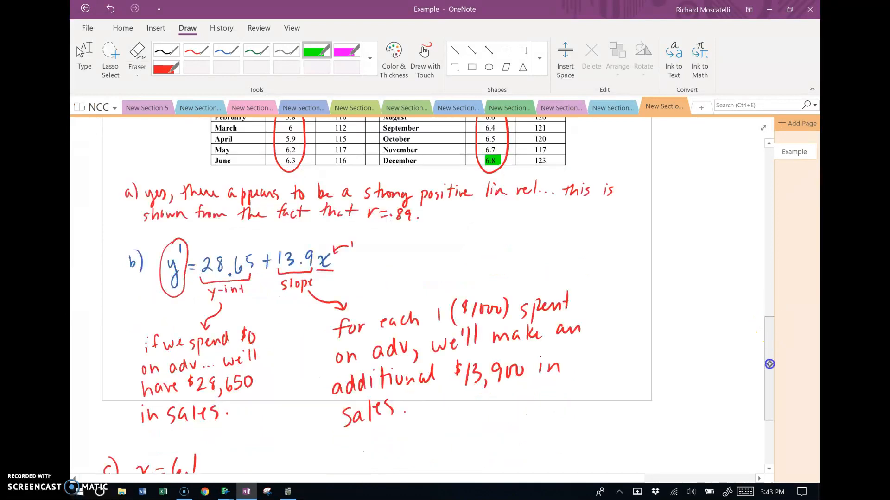
Handwrite in thin red ink that 6.1 is interpolated within the x-range, underlining 'interpolated'
{"action": "scroll", "scroll_direction": "down", "scroll_amount": 3}
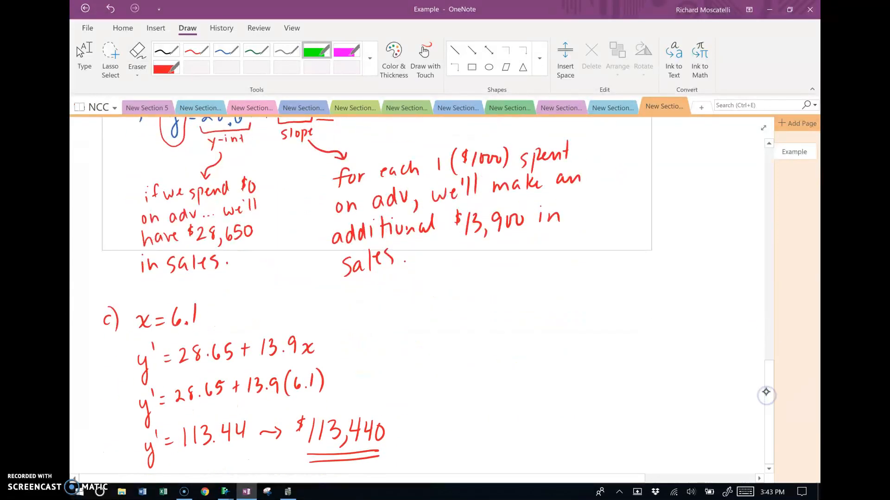
{"action": "left_click", "coordinate": [196, 50]}
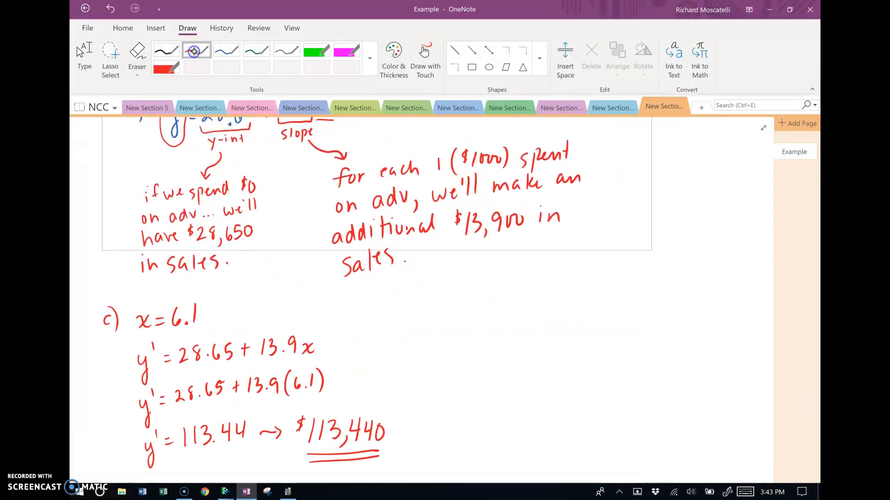
{"action": "left_click_drag", "start_coordinate": [437, 306], "coordinate": [483, 307]}
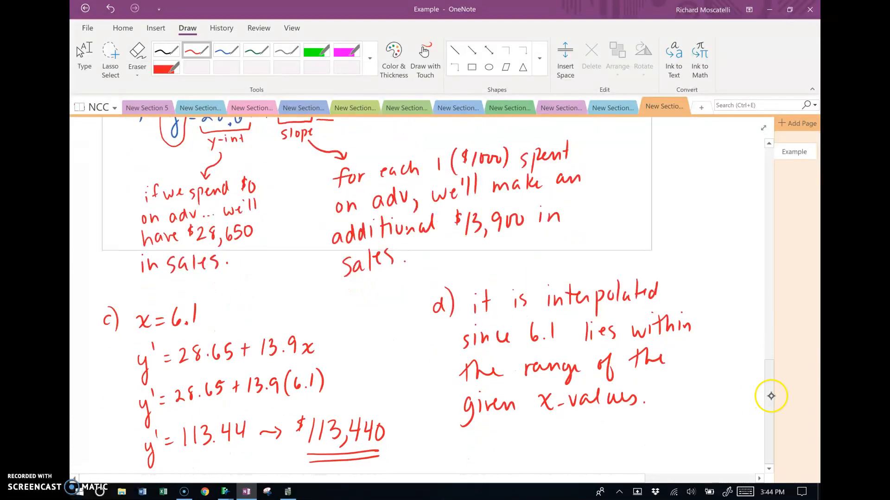
{"action": "left_click_drag", "start_coordinate": [547, 304], "coordinate": [657, 302]}
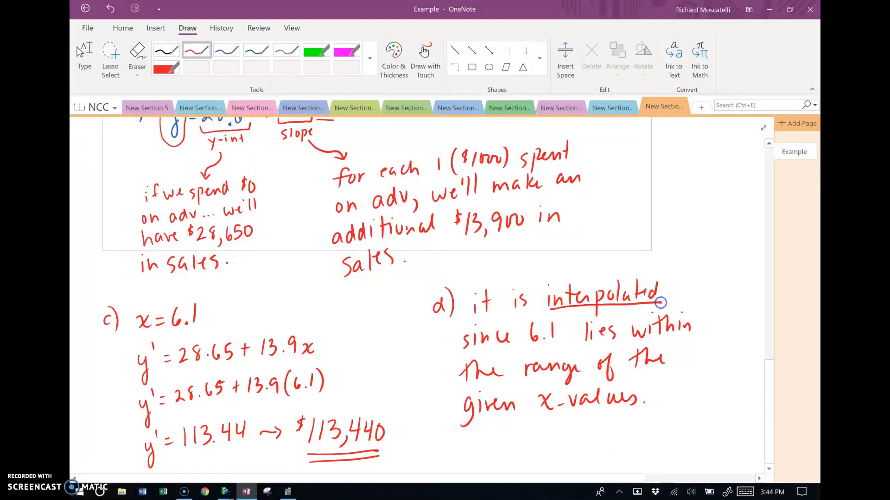
{"action": "mouse_move", "coordinate": [770, 373]}
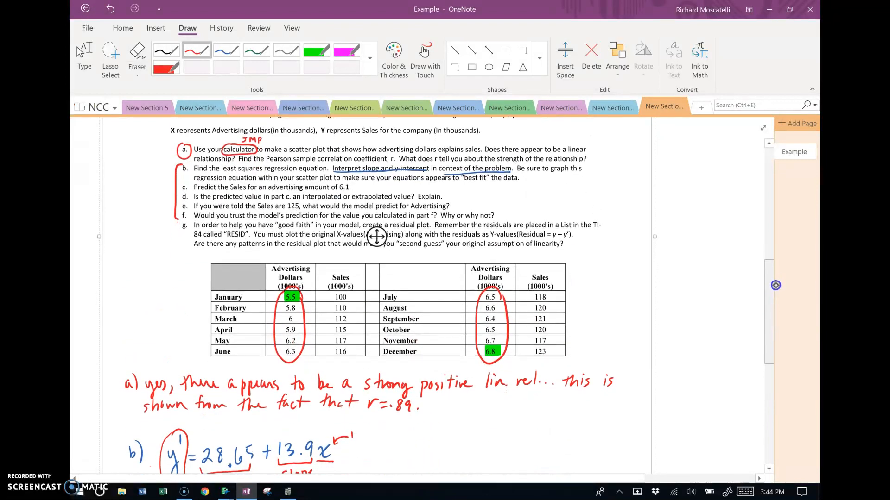
Reread the questions, then write part e as 125 = 28.65 + 13.9x
{"action": "scroll", "scroll_direction": "down", "scroll_amount": 3}
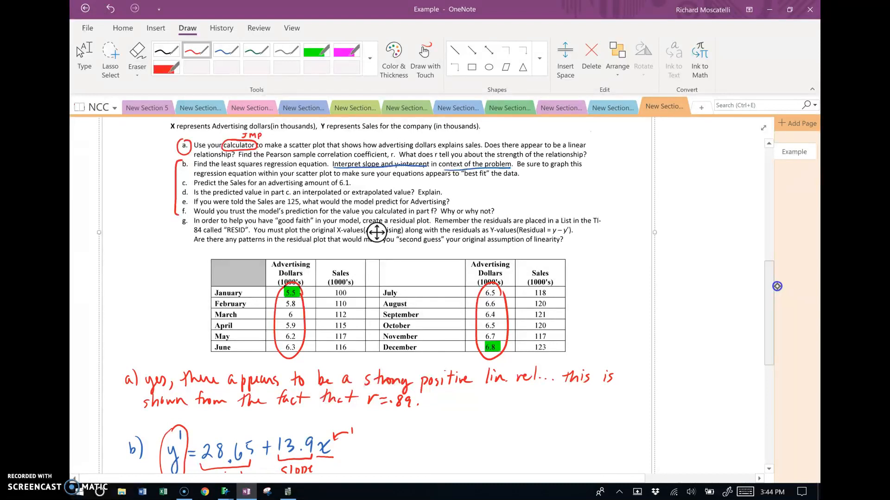
{"action": "scroll", "scroll_direction": "down", "scroll_amount": 3}
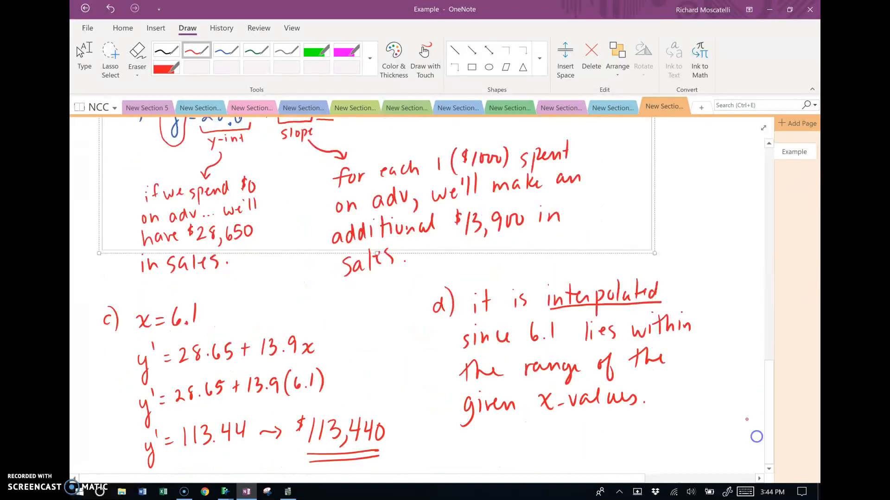
{"action": "scroll", "scroll_direction": "down", "scroll_amount": 3}
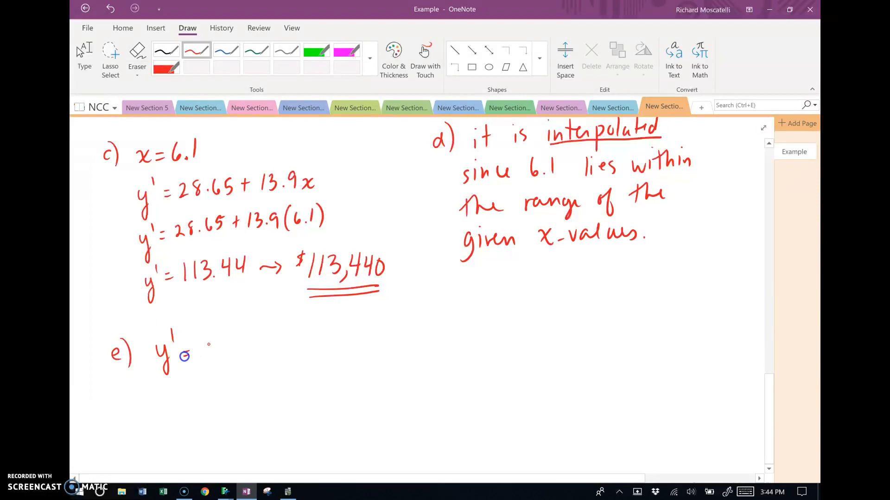
{"action": "type", "text": "= 28.65 + 13.9x"}
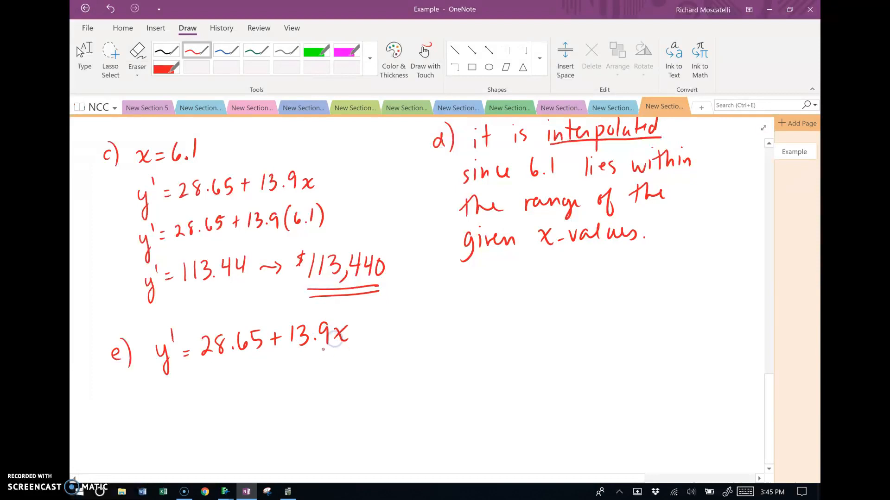
{"action": "left_click_drag", "start_coordinate": [170, 386], "coordinate": [167, 408]}
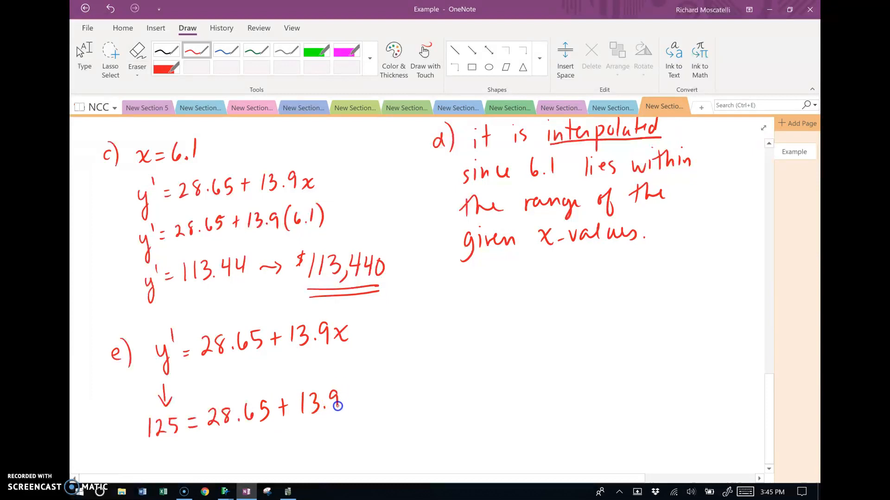
{"action": "left_click_drag", "start_coordinate": [340, 405], "coordinate": [359, 409]}
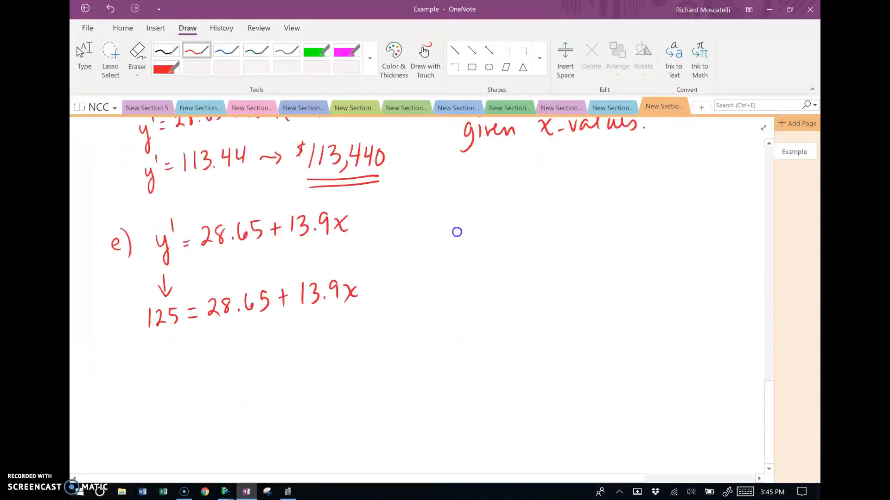
Subtract 28.65 from both sides and bring up the graphing calculator
{"action": "scroll", "scroll_direction": "down", "scroll_amount": 3}
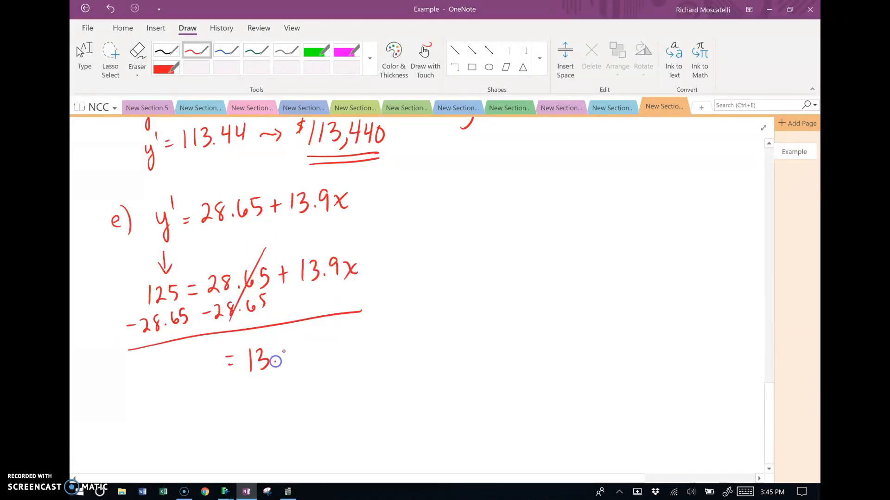
{"action": "left_click", "coordinate": [288, 491]}
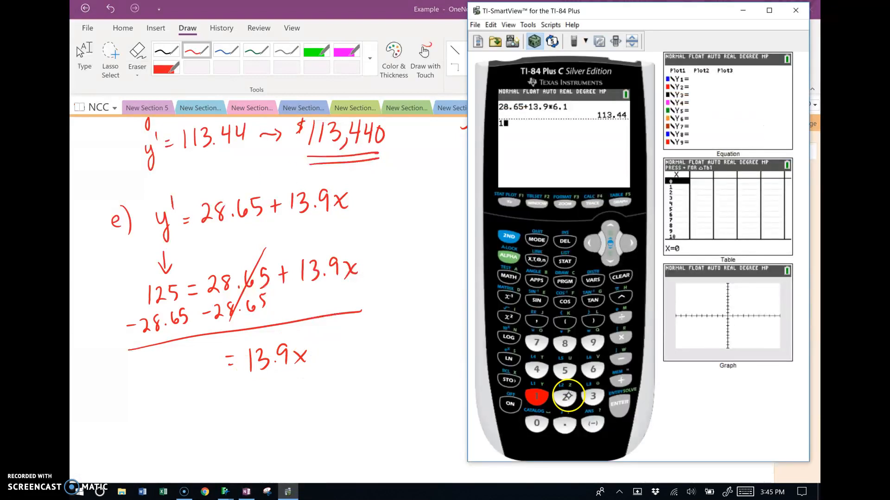
Compute 125 − 28.65 on the emulated TI-84
{"action": "left_click", "coordinate": [619, 359]}
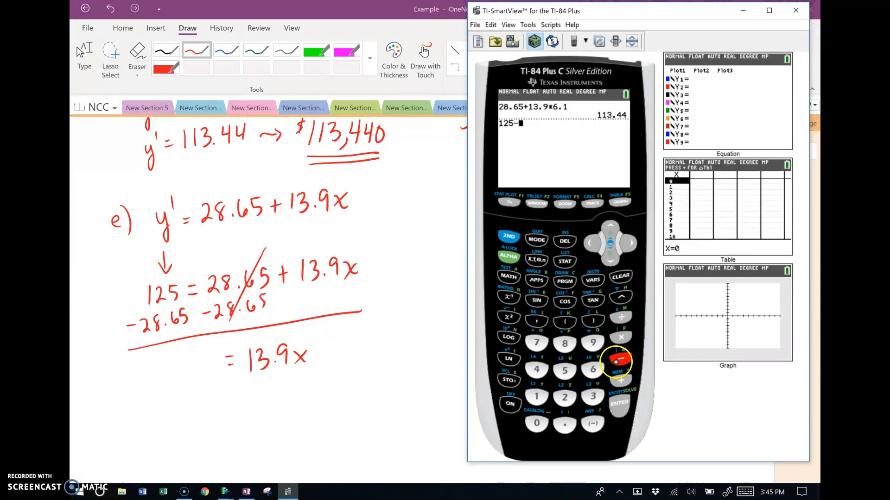
{"action": "left_click", "coordinate": [564, 369]}
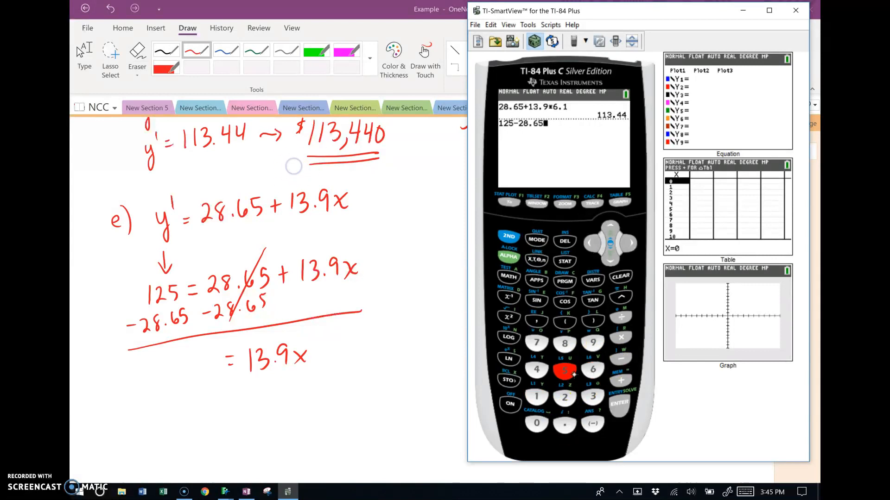
{"action": "left_click", "coordinate": [619, 403]}
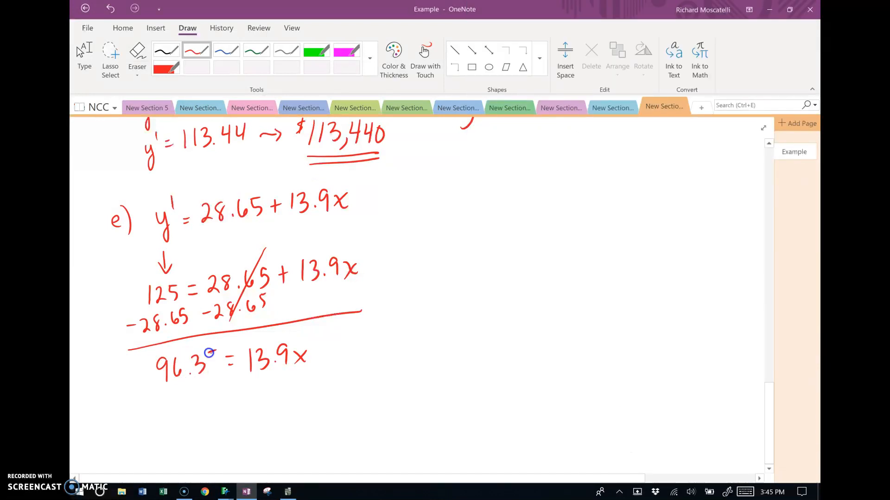
Write 96.35 = 13.9x, divide both sides by 13.9, and evaluate 96.35/13.9 on the calculator
{"action": "left_click_drag", "start_coordinate": [170, 380], "coordinate": [306, 375]}
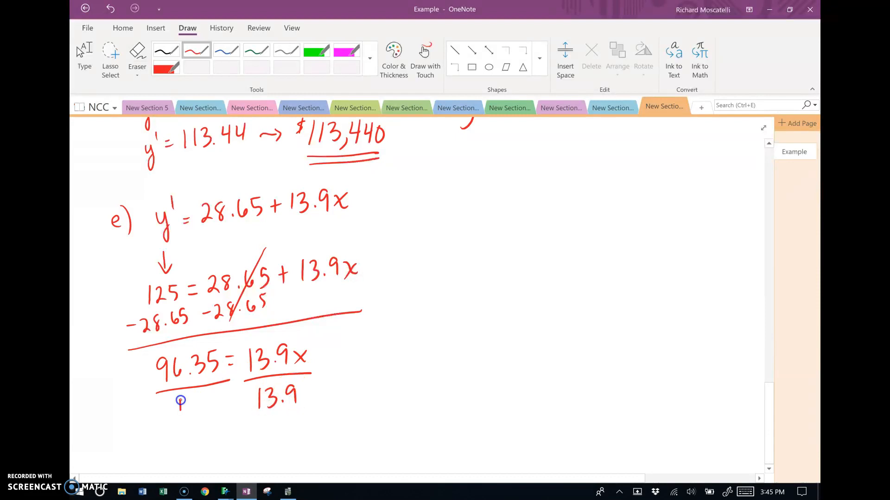
{"action": "left_click_drag", "start_coordinate": [176, 409], "coordinate": [218, 409]}
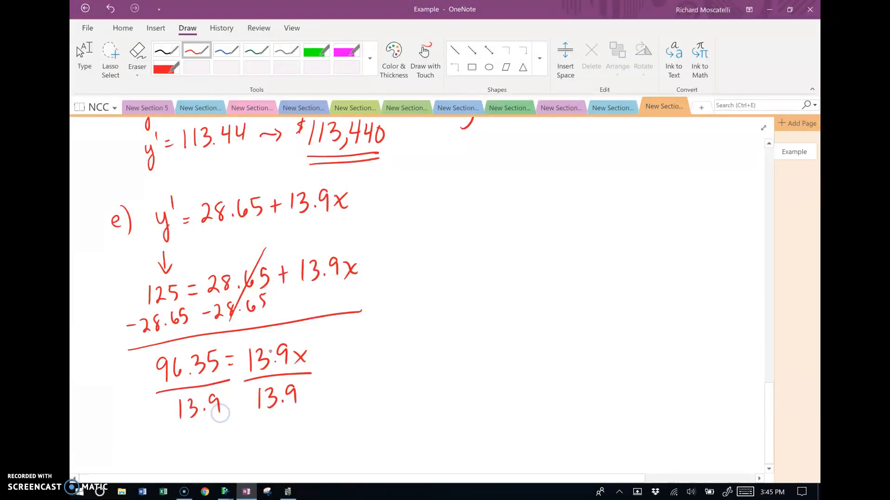
{"action": "left_click_drag", "start_coordinate": [250, 343], "coordinate": [295, 408]}
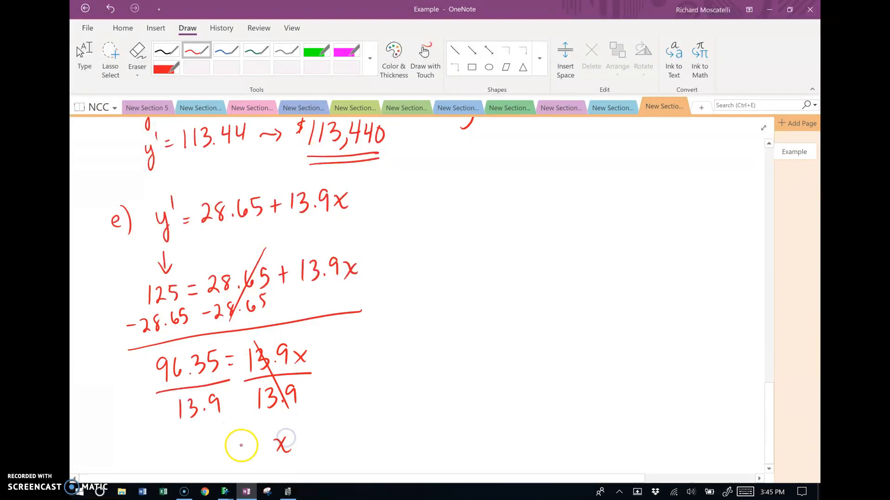
{"action": "left_click", "coordinate": [288, 492]}
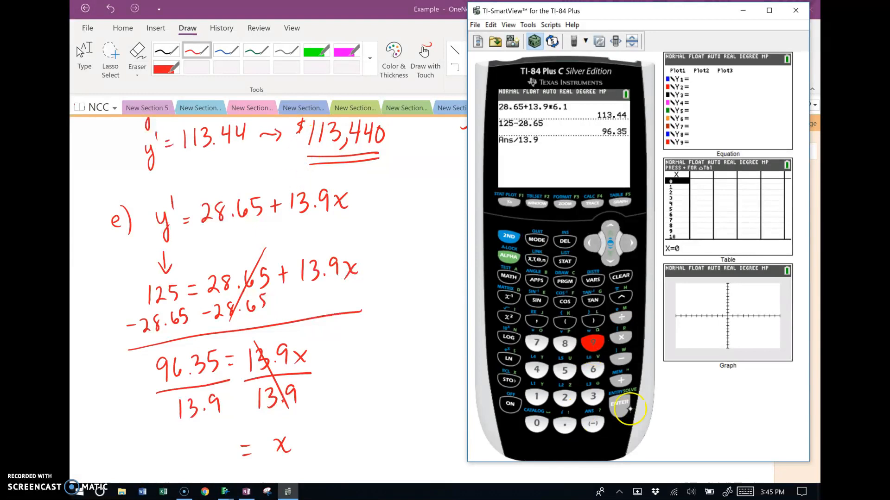
{"action": "left_click", "coordinate": [619, 406]}
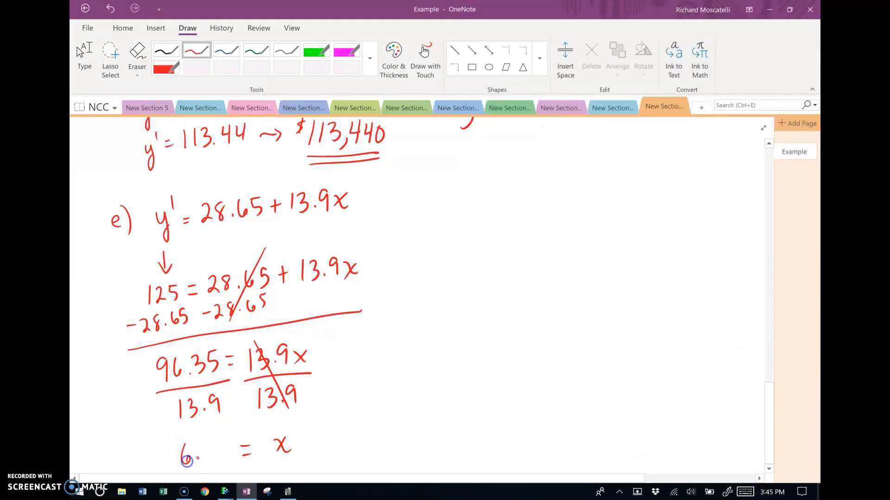
Conclude part e with 6.93 = x, approximately $6,930 in advertising
{"action": "type", "text": "93"}
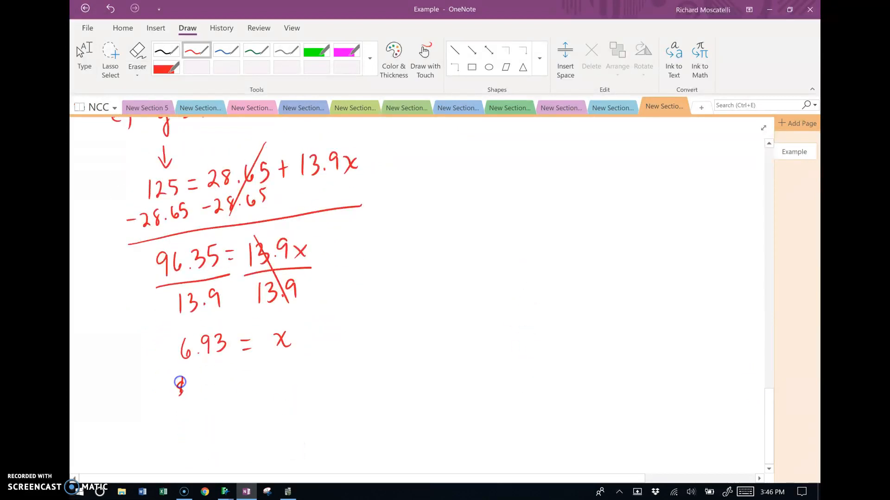
{"action": "left_click_drag", "start_coordinate": [178, 388], "coordinate": [222, 394]}
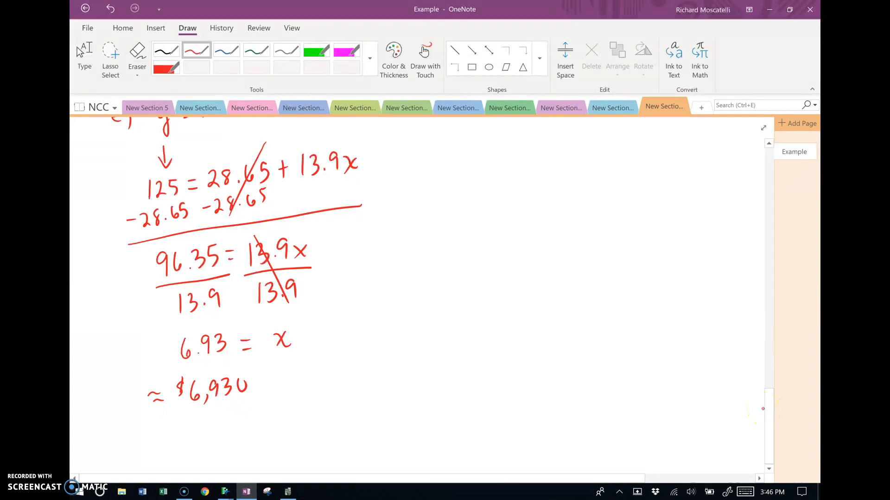
{"action": "scroll", "scroll_direction": "down", "scroll_amount": 3}
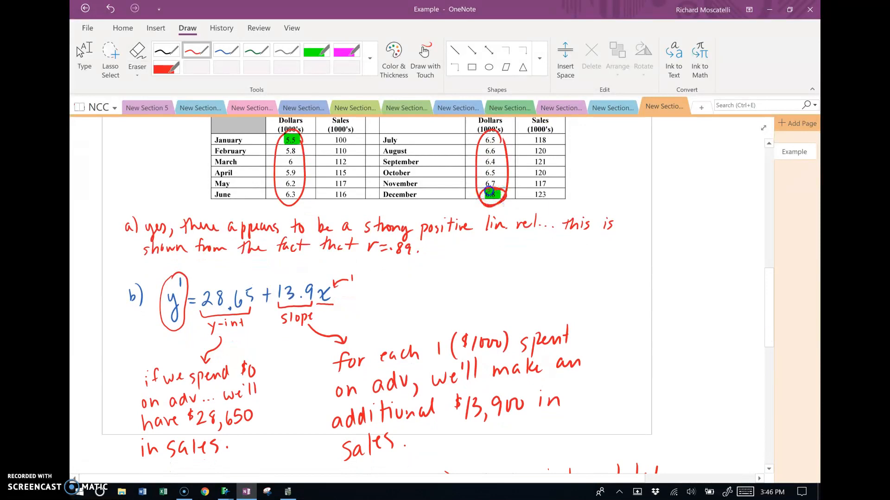
Check the data table and mark the 6.93 result with an asterisk
{"action": "scroll", "scroll_direction": "down", "scroll_amount": 3}
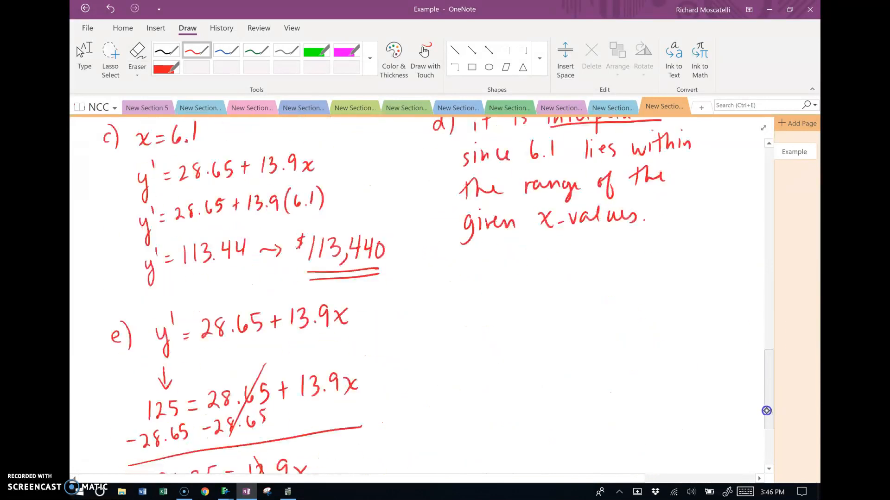
{"action": "scroll", "scroll_direction": "down", "scroll_amount": 3}
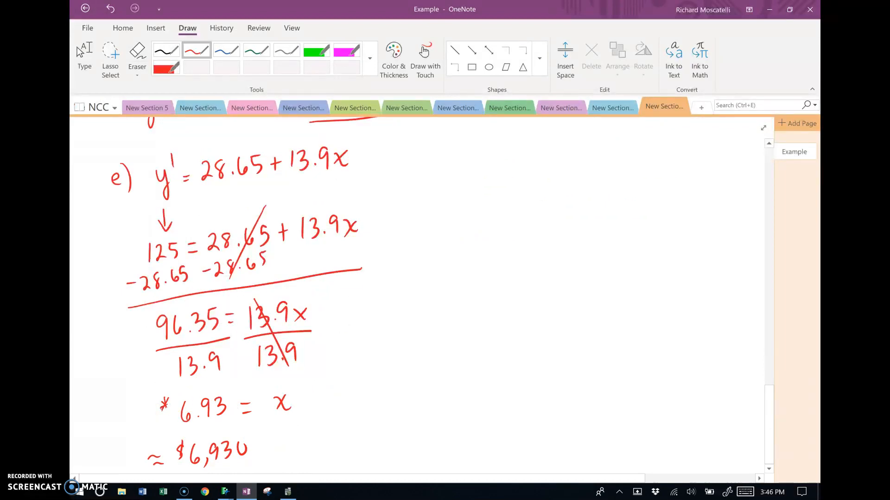
{"action": "left_click_drag", "start_coordinate": [468, 181], "coordinate": [493, 201]}
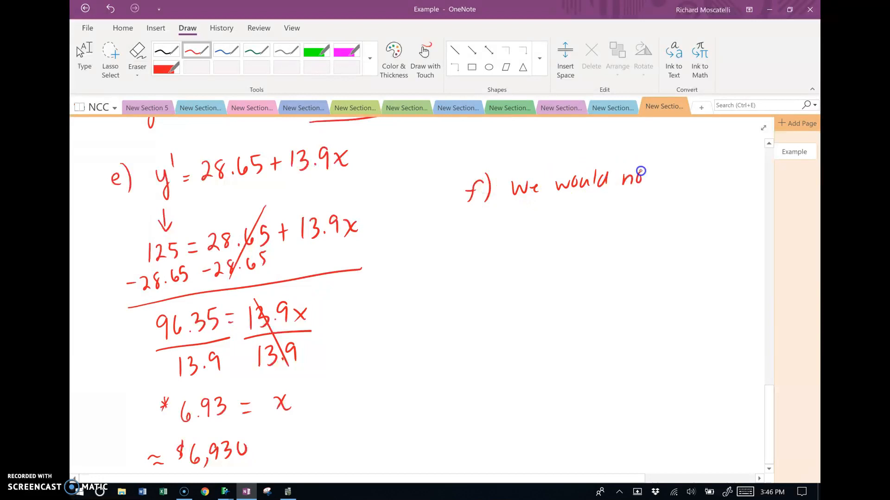
Ink part f: we would not trust it because the value is extrapolated
{"action": "left_click_drag", "start_coordinate": [647, 179], "coordinate": [720, 179]}
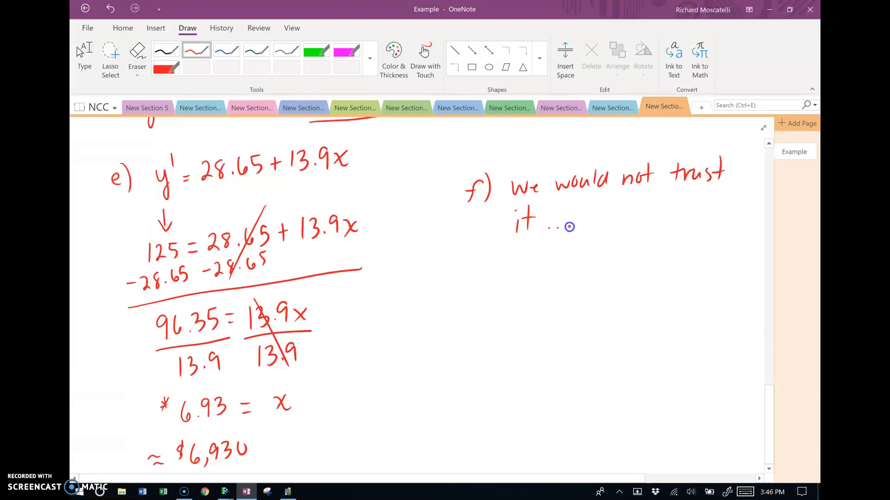
{"action": "left_click_drag", "start_coordinate": [590, 216], "coordinate": [675, 202]}
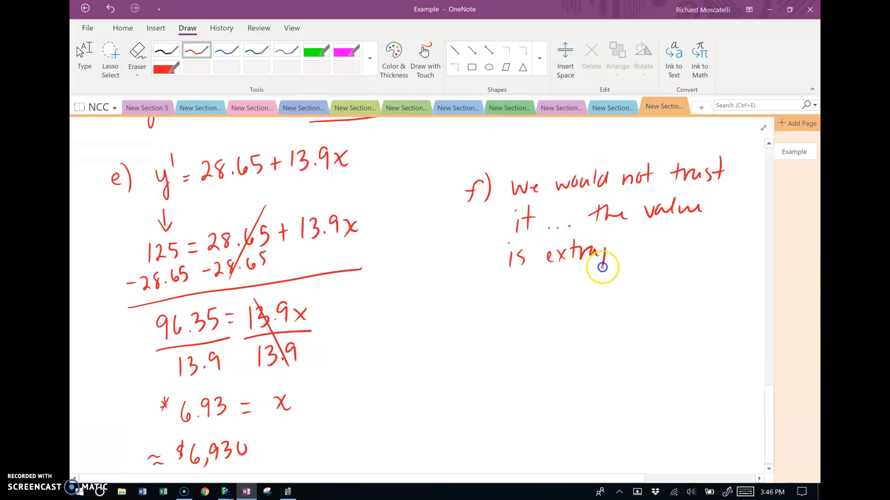
{"action": "left_click_drag", "start_coordinate": [601, 267], "coordinate": [672, 247]}
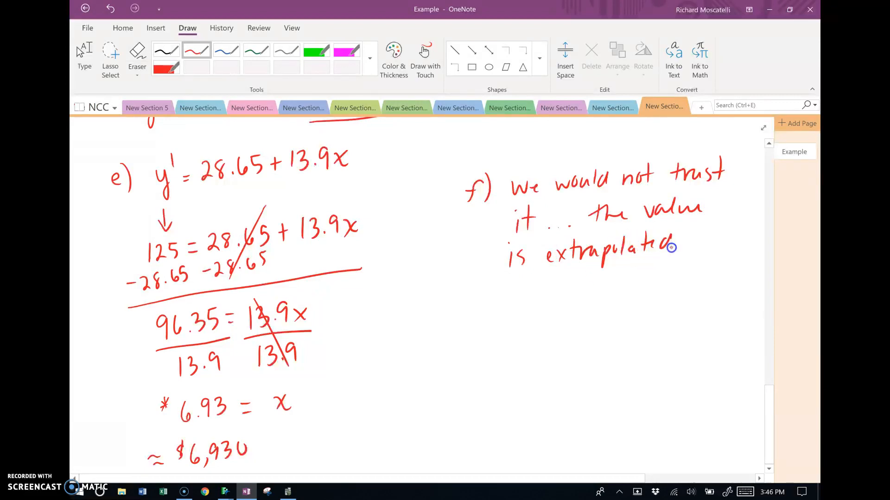